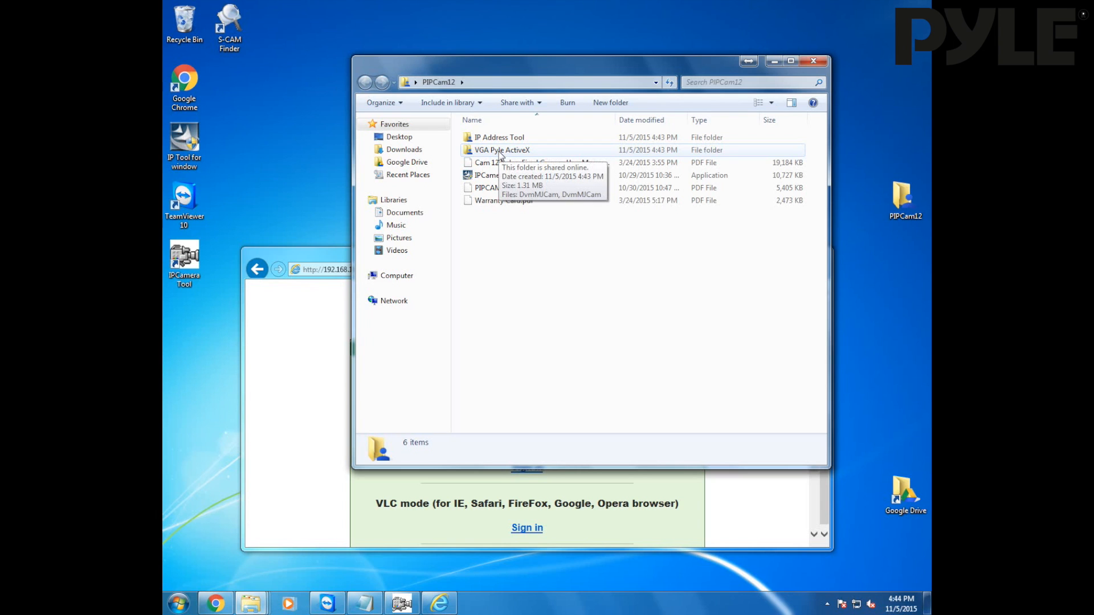
pyautogui.moveTo(500, 153)
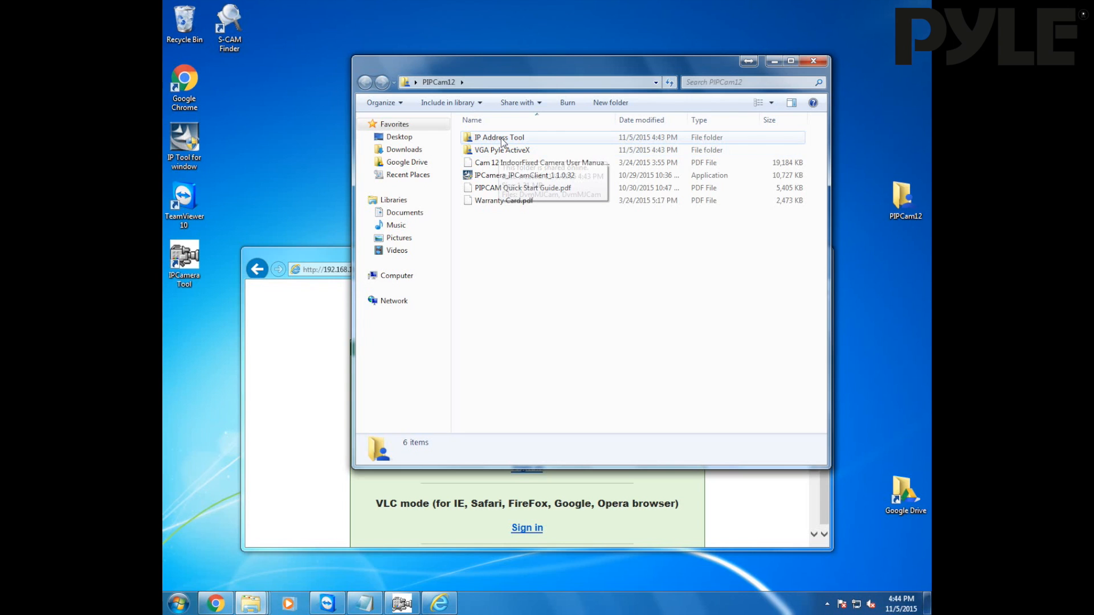
pyautogui.moveTo(502, 146)
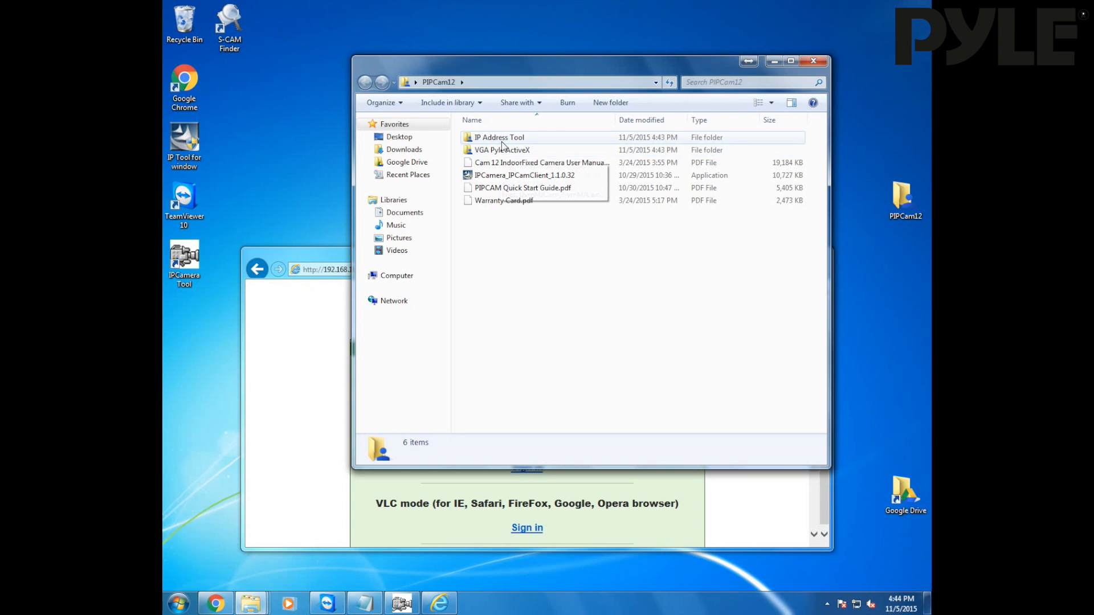
# Step: Install the DvmMJCam ActiveX package from the VGA Pyle ActiveX folder to the default location
pyautogui.click(501, 150)
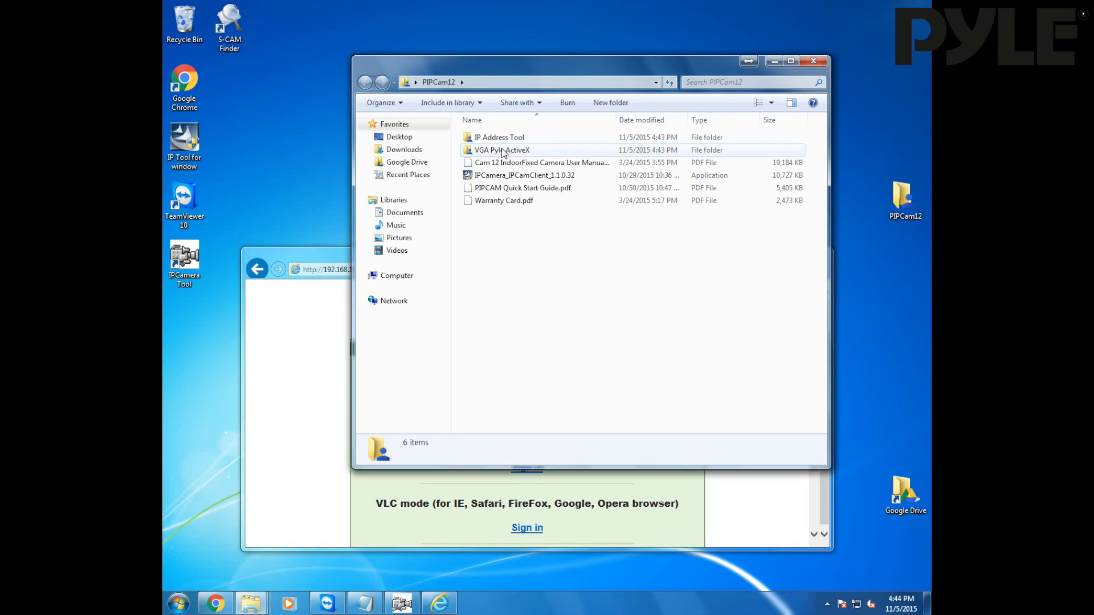
pyautogui.doubleClick(501, 149)
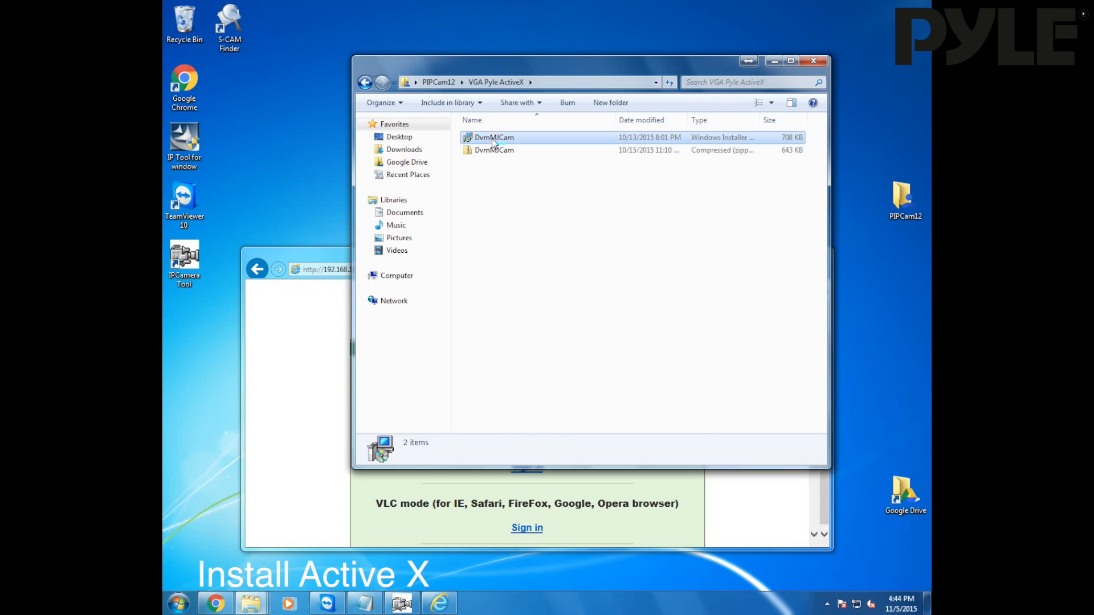
pyautogui.doubleClick(494, 137)
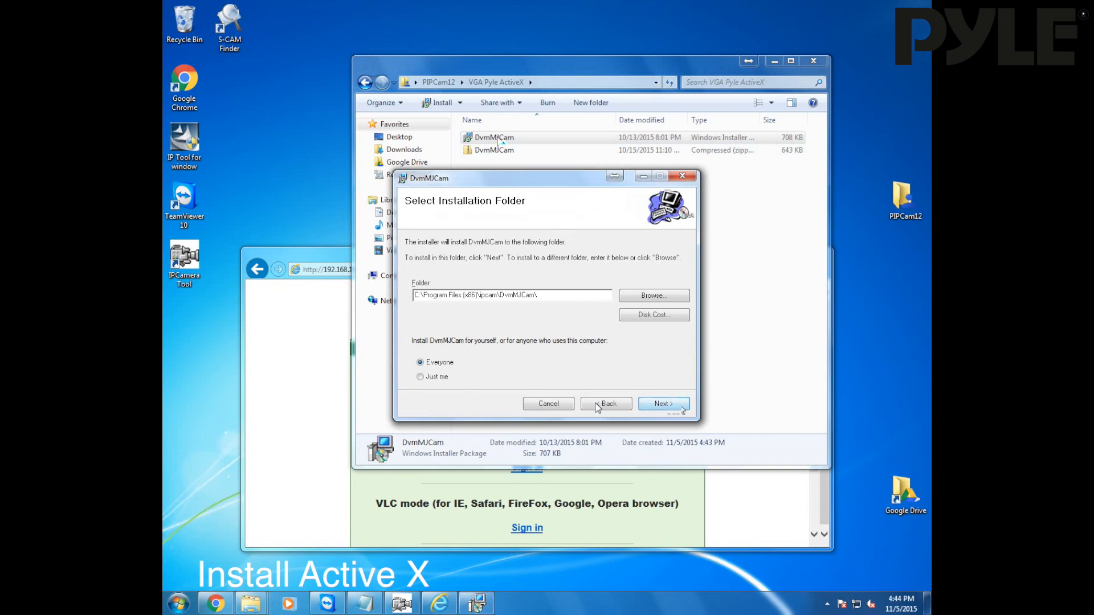
pyautogui.click(662, 403)
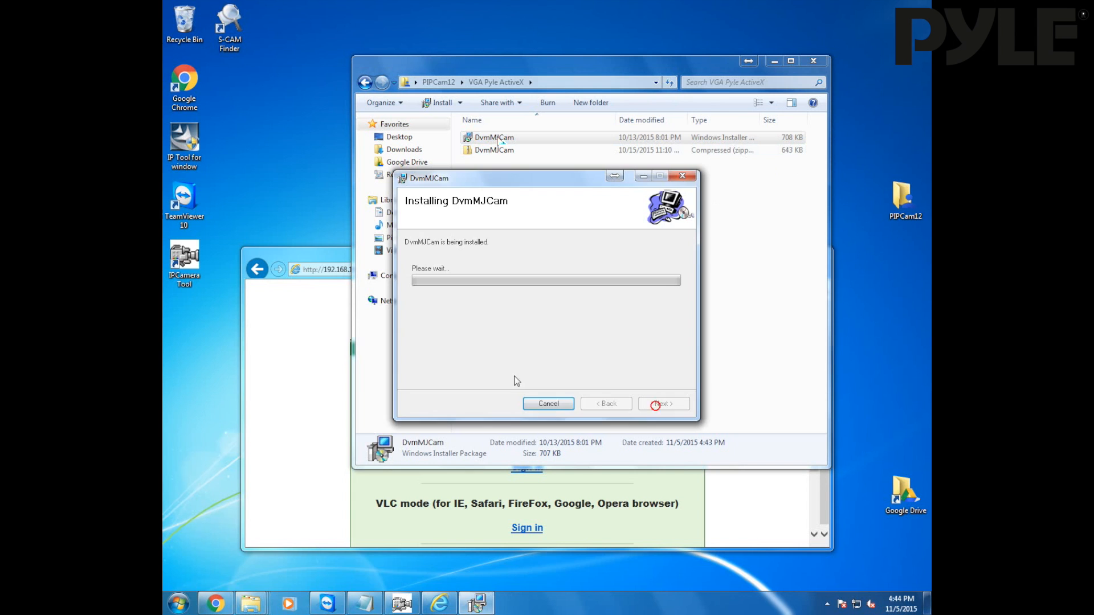
pyautogui.moveTo(516, 319)
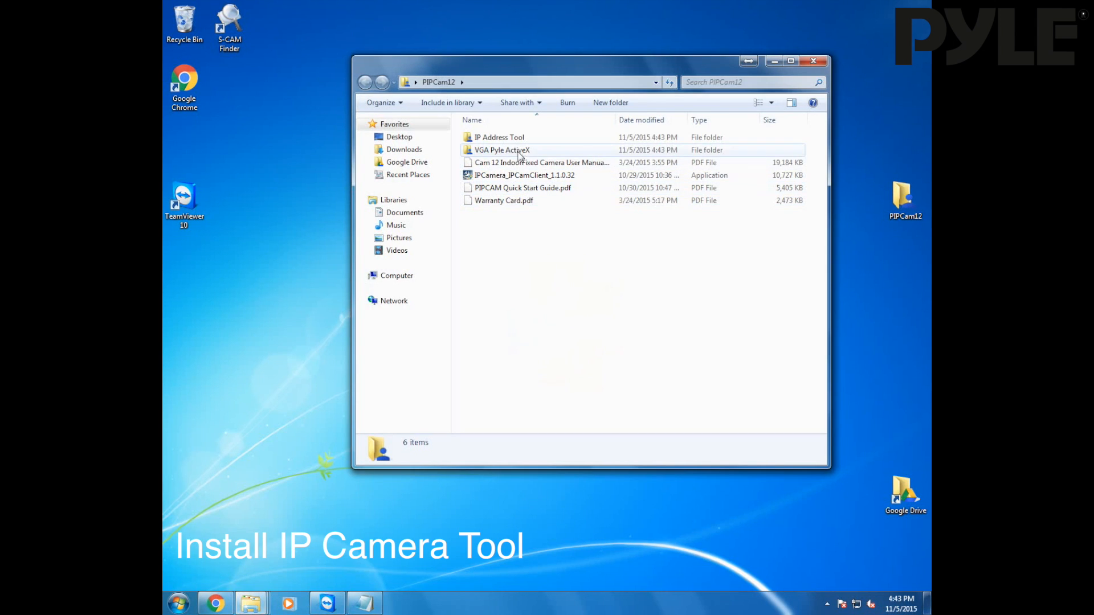
# Step: Copy IP Tool from the IP Address Tool folder to the desktop and run its setup, retrying the blocked action
pyautogui.doubleClick(499, 136)
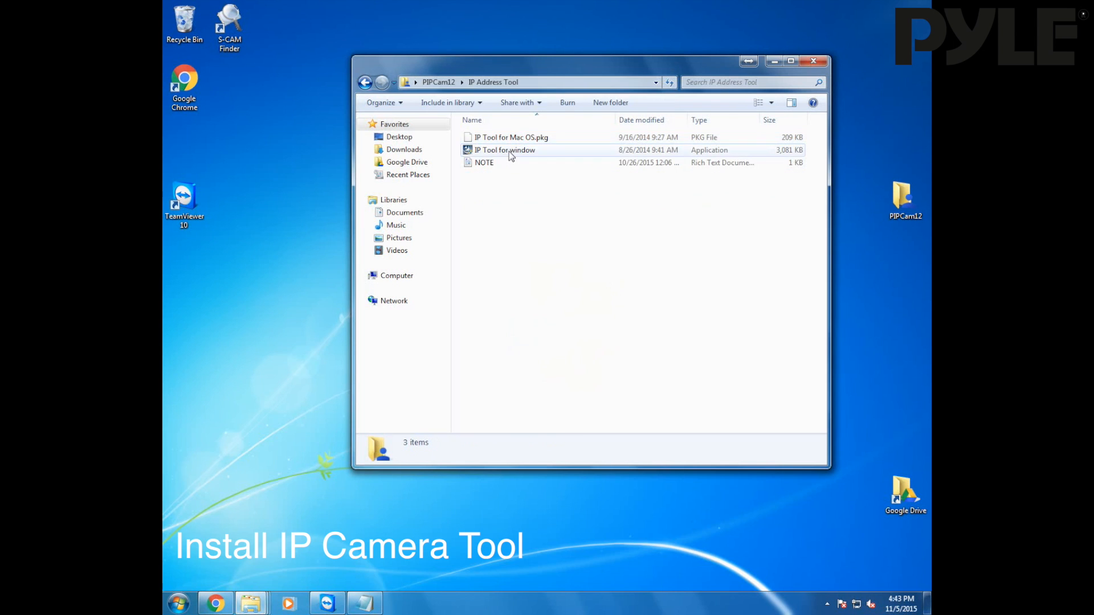
pyautogui.moveTo(505, 149); pyautogui.dragTo(219, 133)
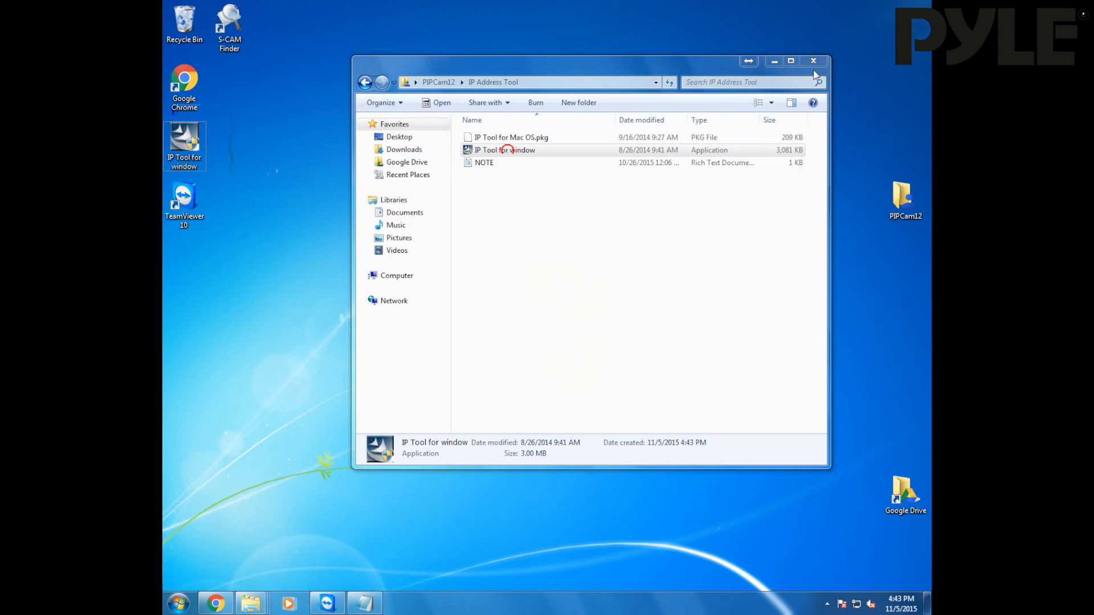
pyautogui.click(813, 62)
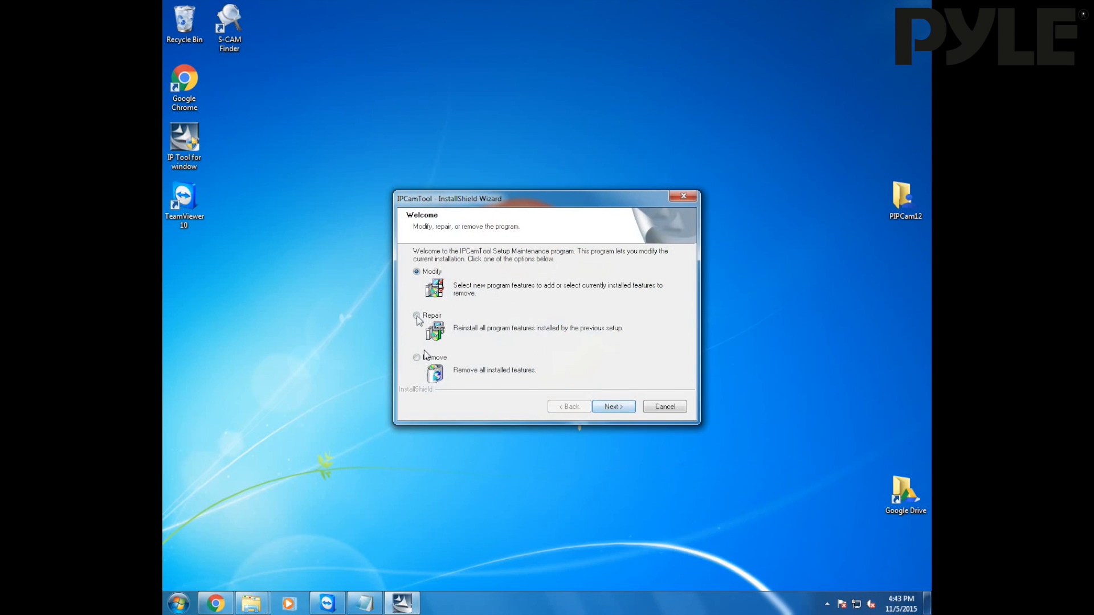
pyautogui.click(612, 407)
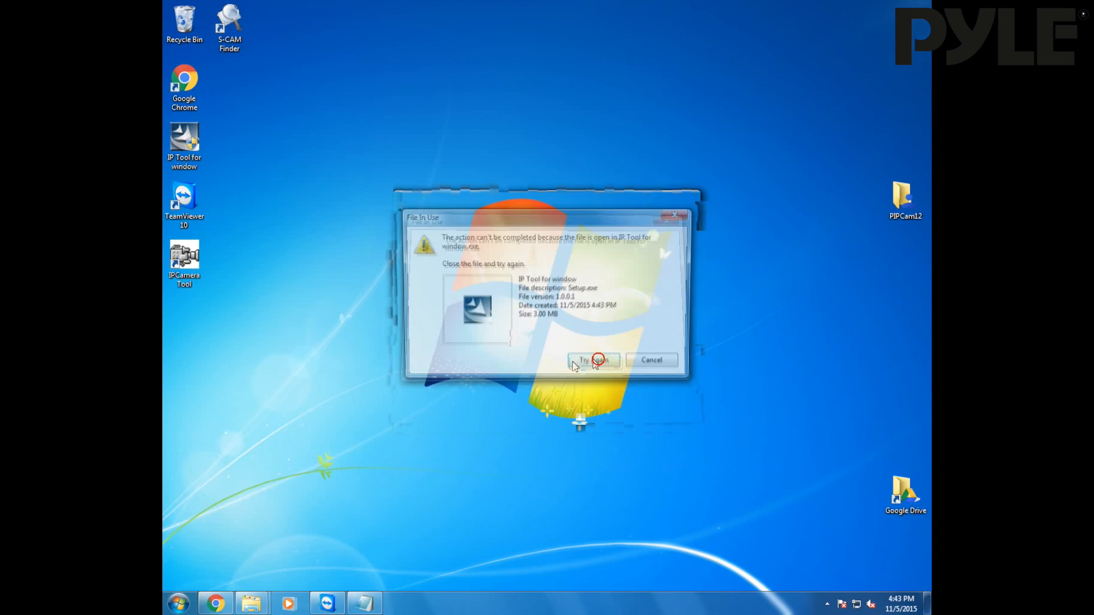
pyautogui.click(591, 359)
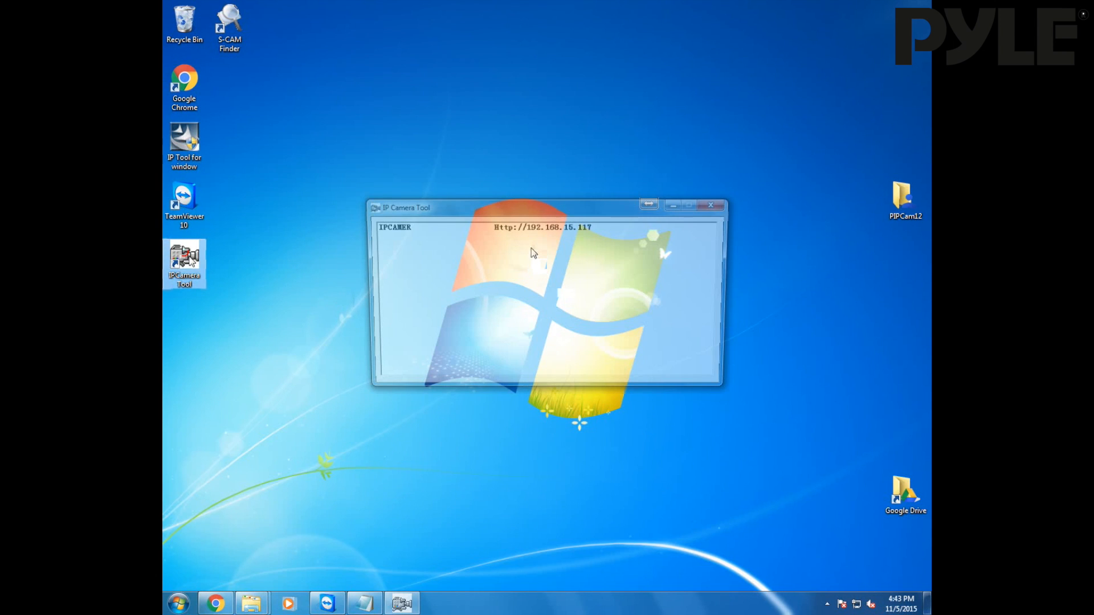
# Step: Open the 192.168.15.117 camera page and enter user admin and the password
pyautogui.click(488, 227)
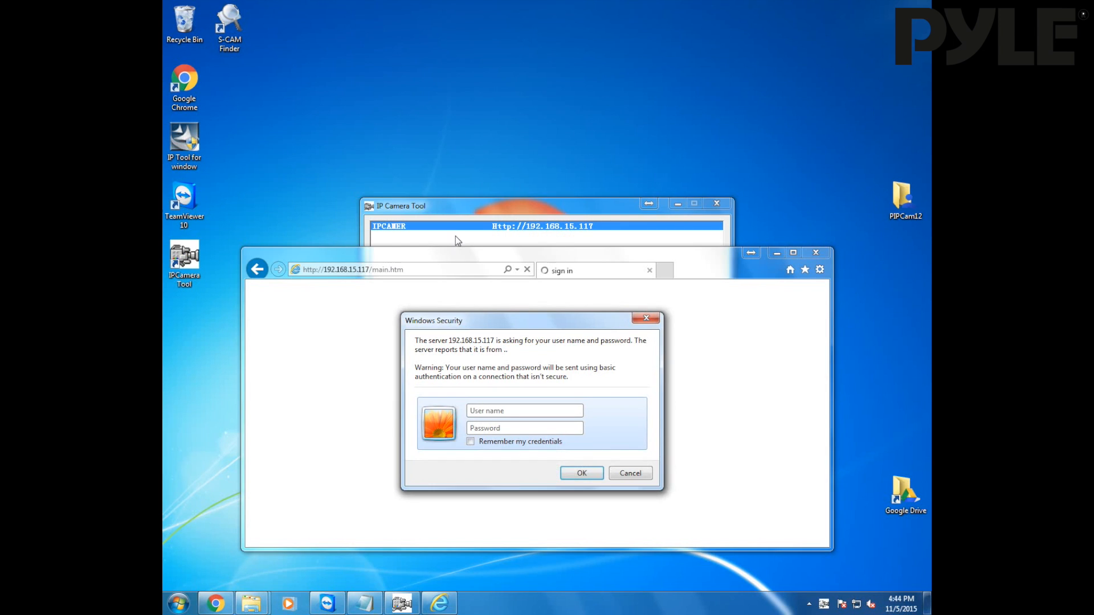
pyautogui.write('admin')
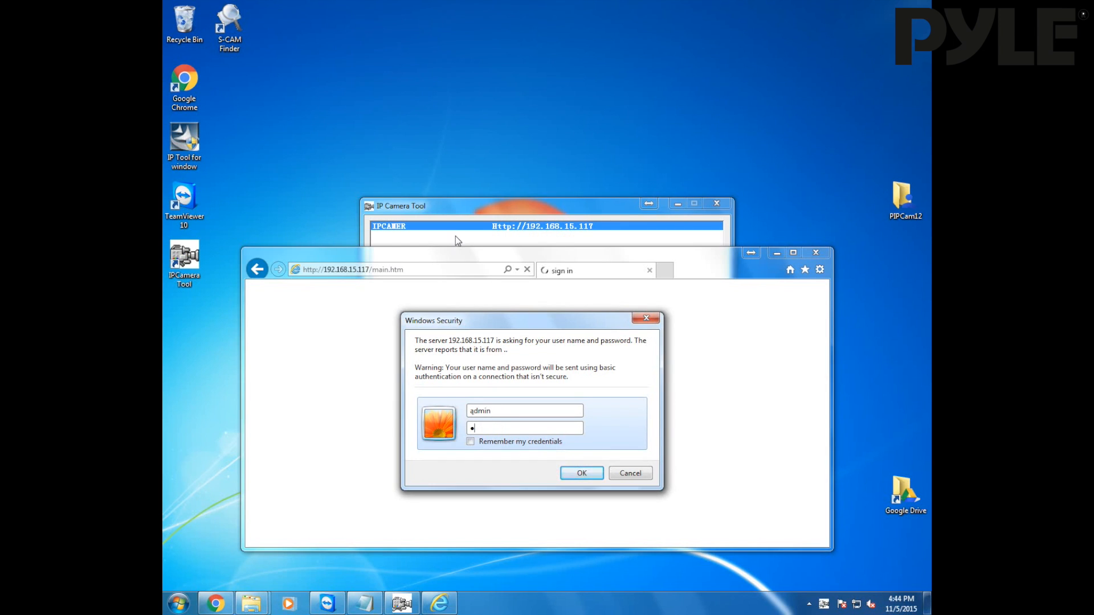
pyautogui.write('password')
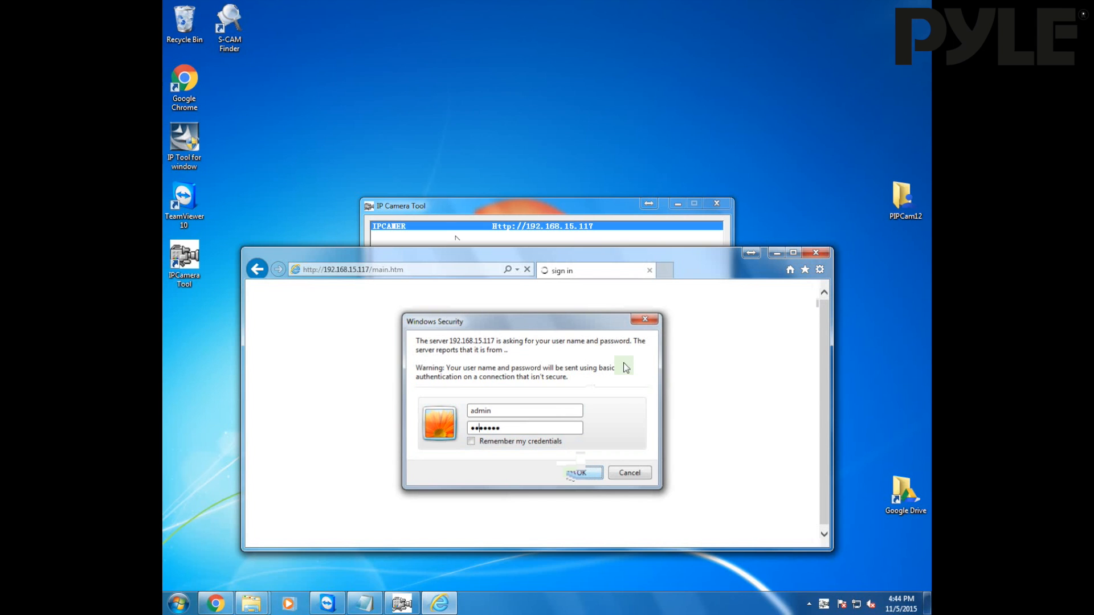
# Step: Submit the admin credentials to log in to the camera page
pyautogui.click(580, 472)
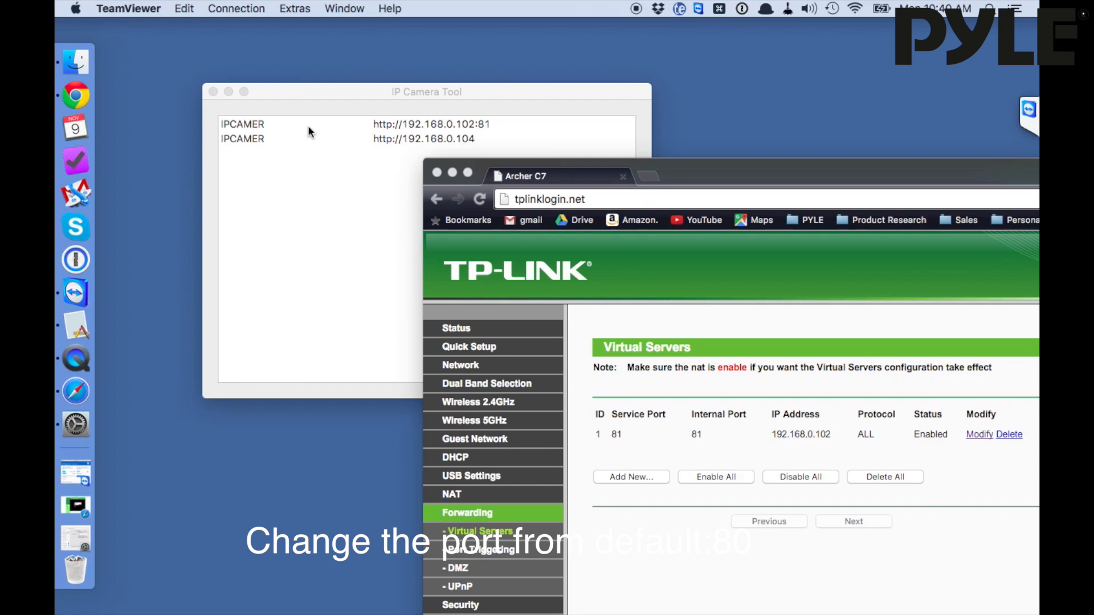
# Step: Change camera 192.168.0.104's HTTP port from 80 in Network Configuration and confirm
pyautogui.click(426, 91)
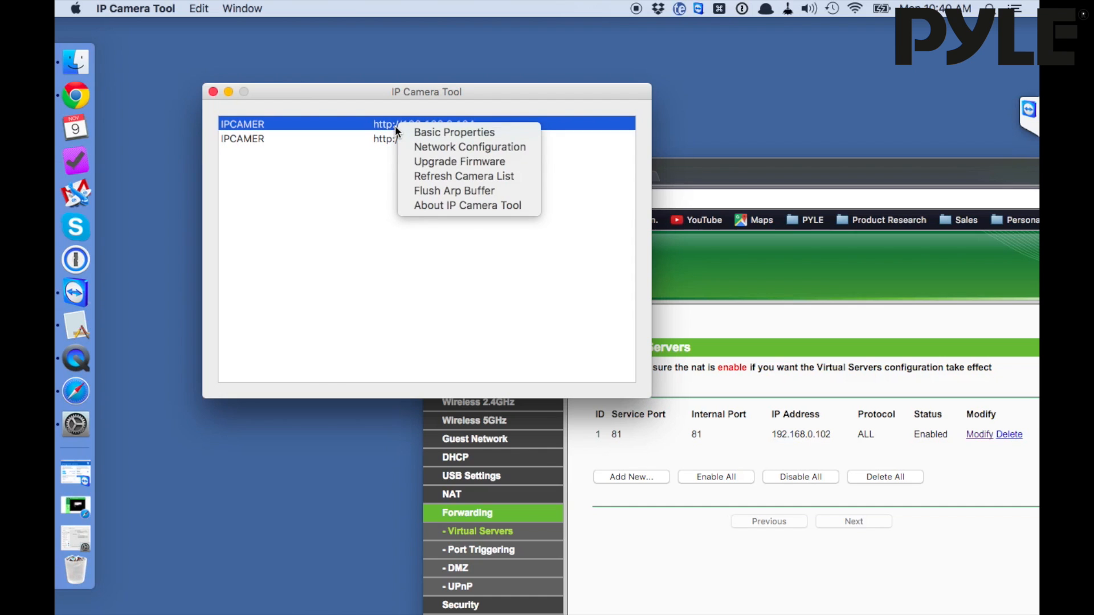
pyautogui.moveTo(469, 147)
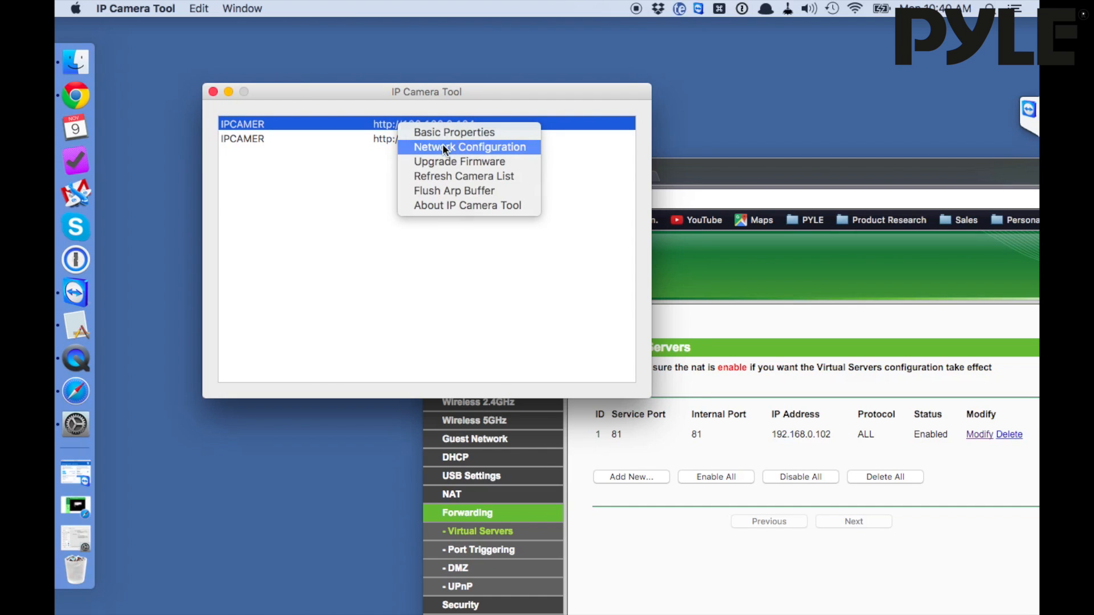
pyautogui.click(469, 147)
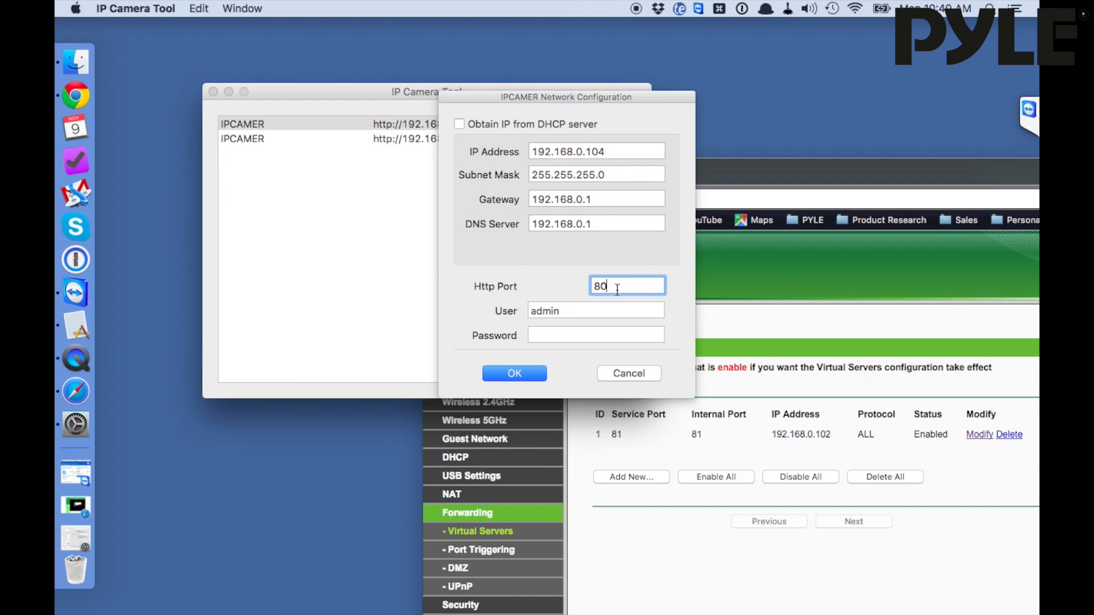
pyautogui.press('Backspace')
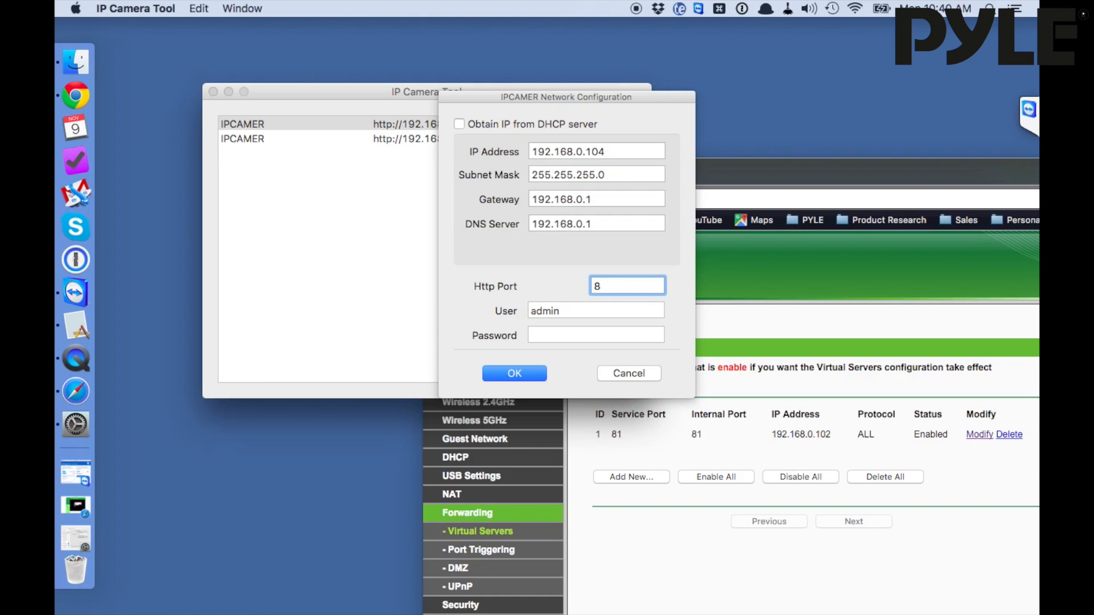
pyautogui.click(627, 286)
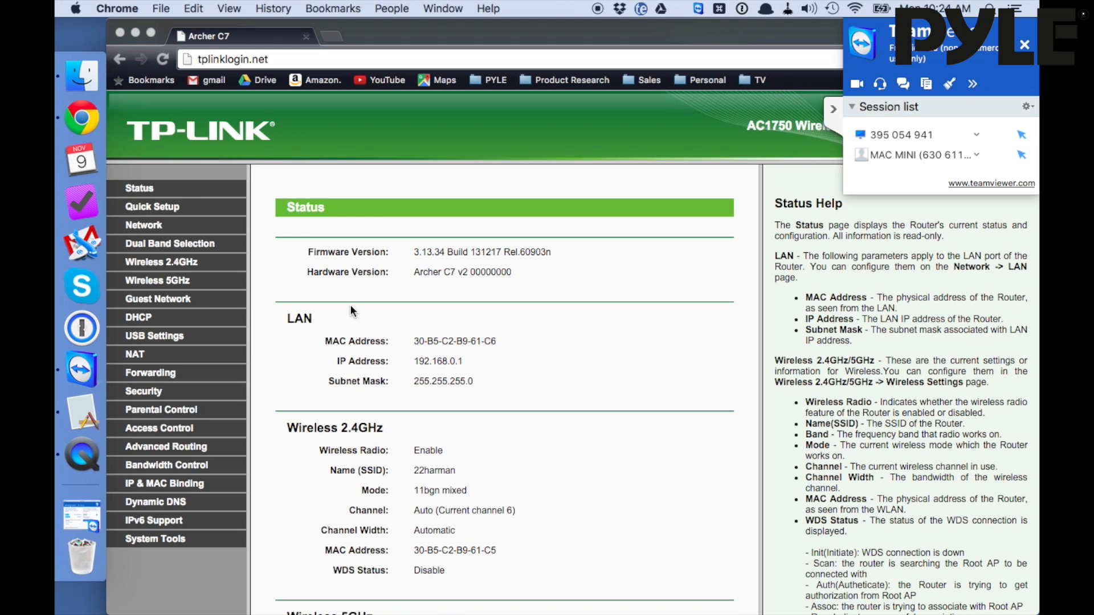
pyautogui.moveTo(152, 377)
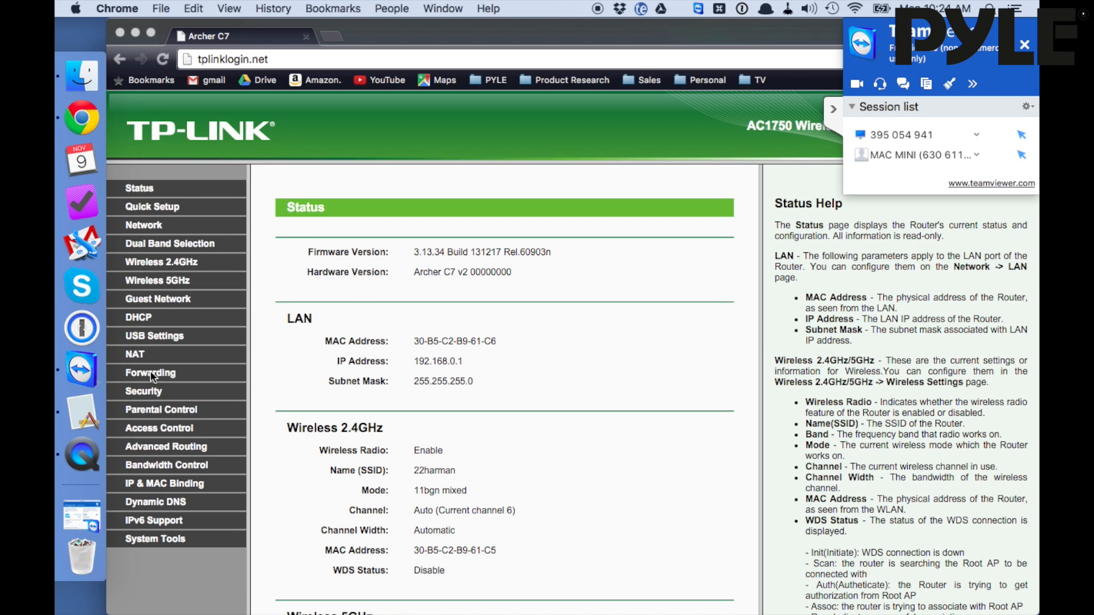
# Step: Go to the router's Forwarding > Virtual Servers list
pyautogui.click(149, 373)
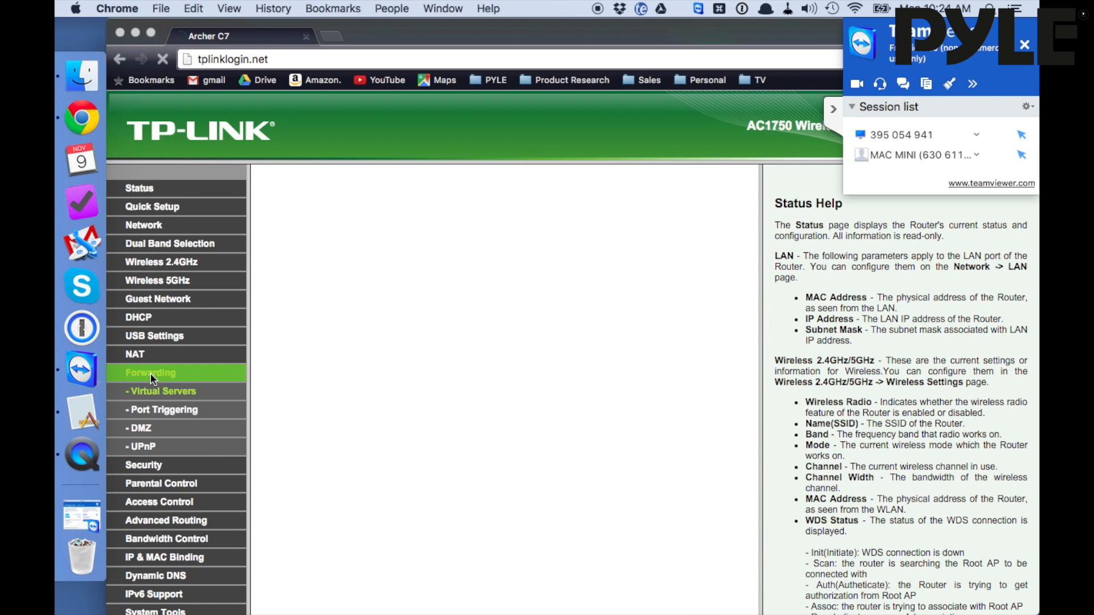
pyautogui.click(162, 391)
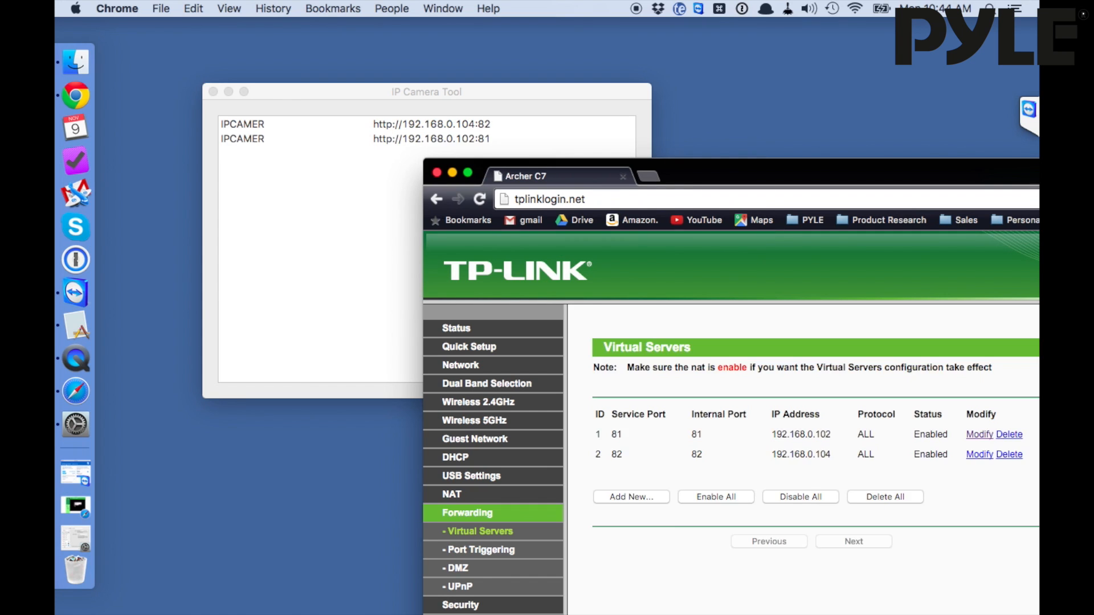
pyautogui.write('a')
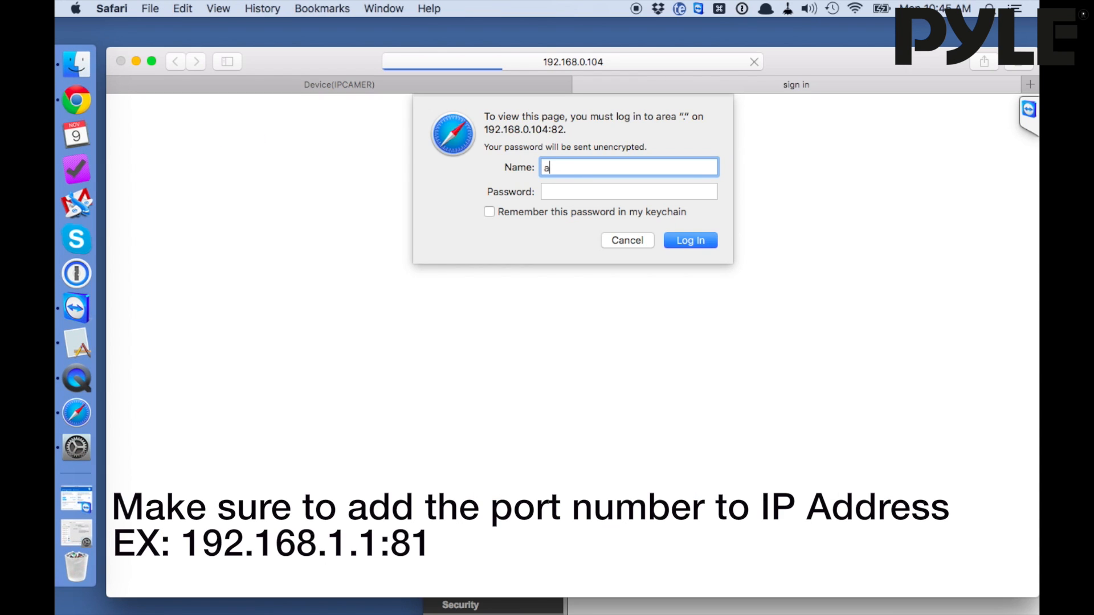
pyautogui.write('dmi')
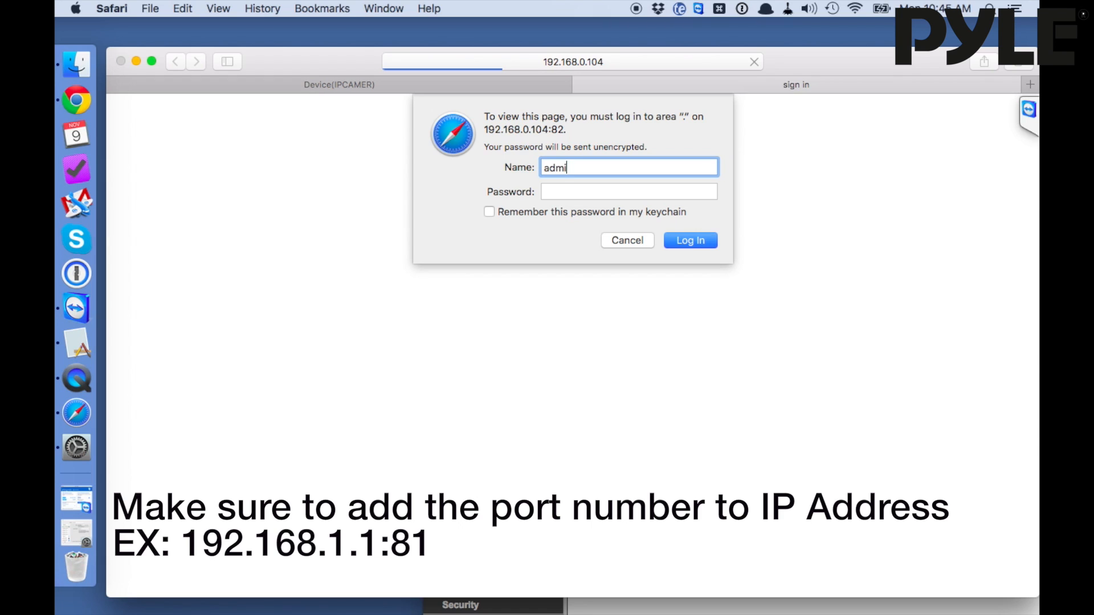
pyautogui.write('••')
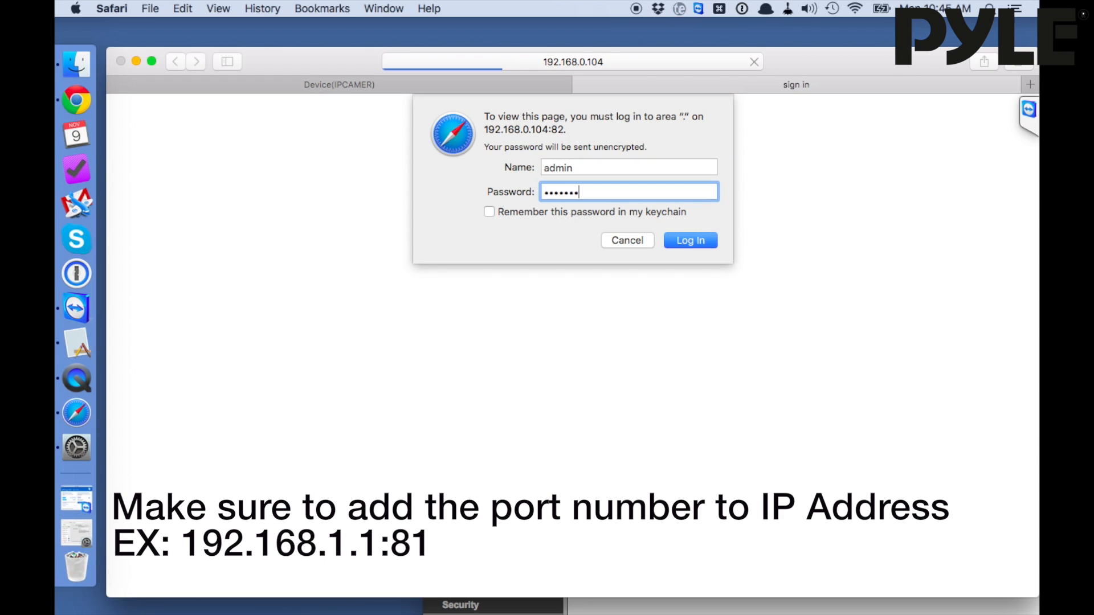
pyautogui.click(689, 240)
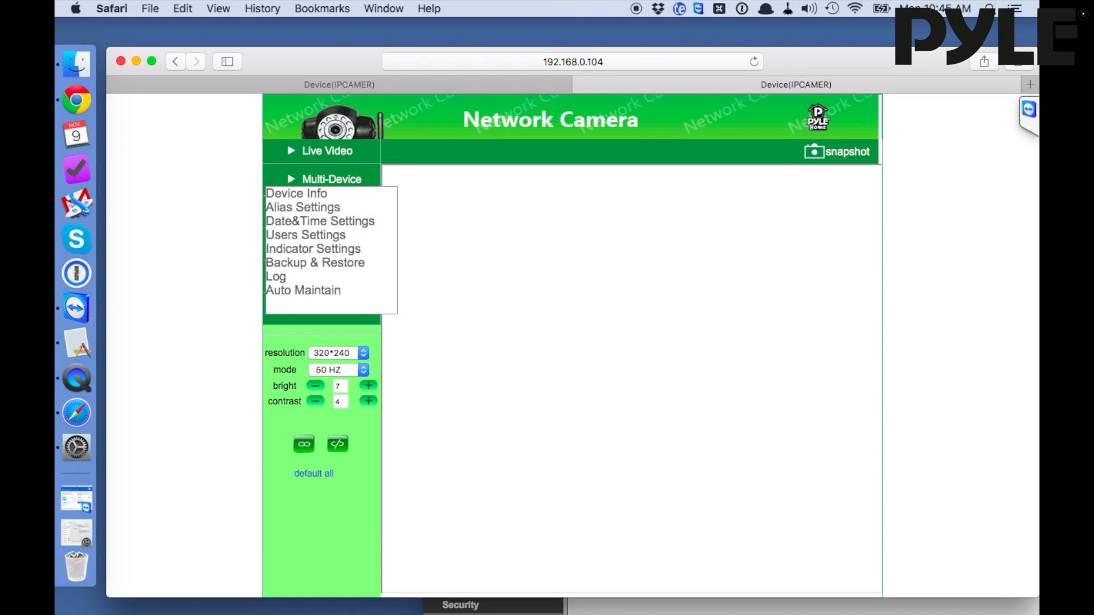
pyautogui.click(296, 193)
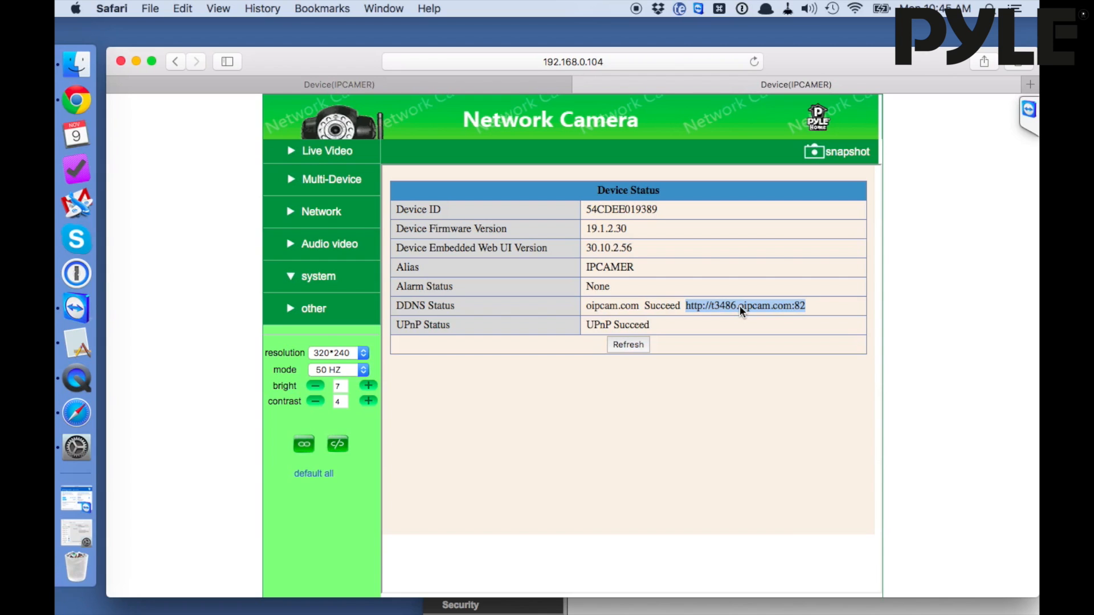
pyautogui.rightClick(739, 307)
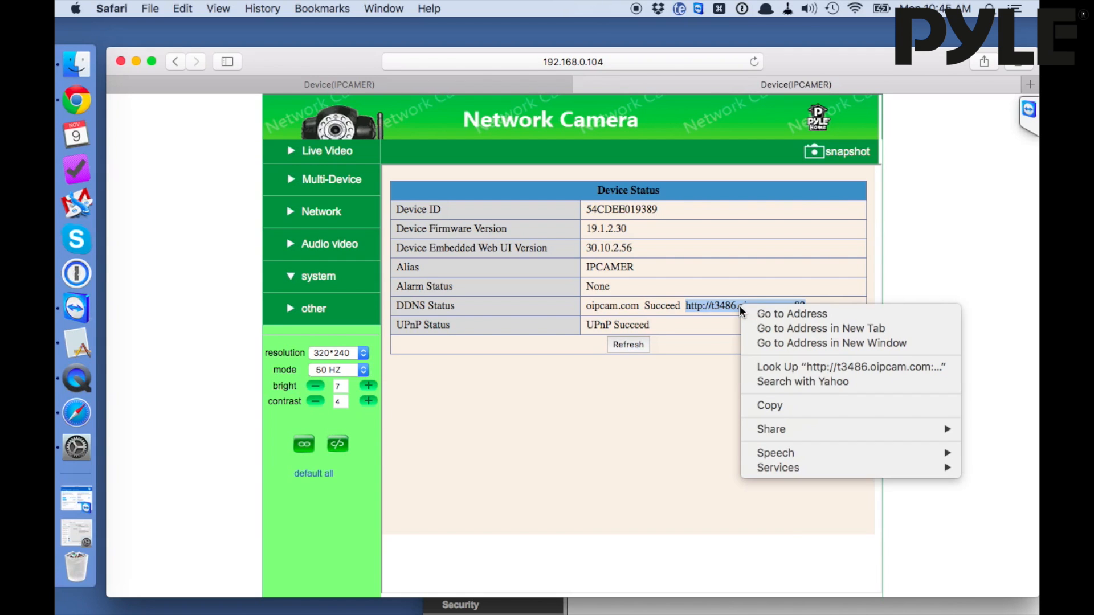
pyautogui.moveTo(789, 367)
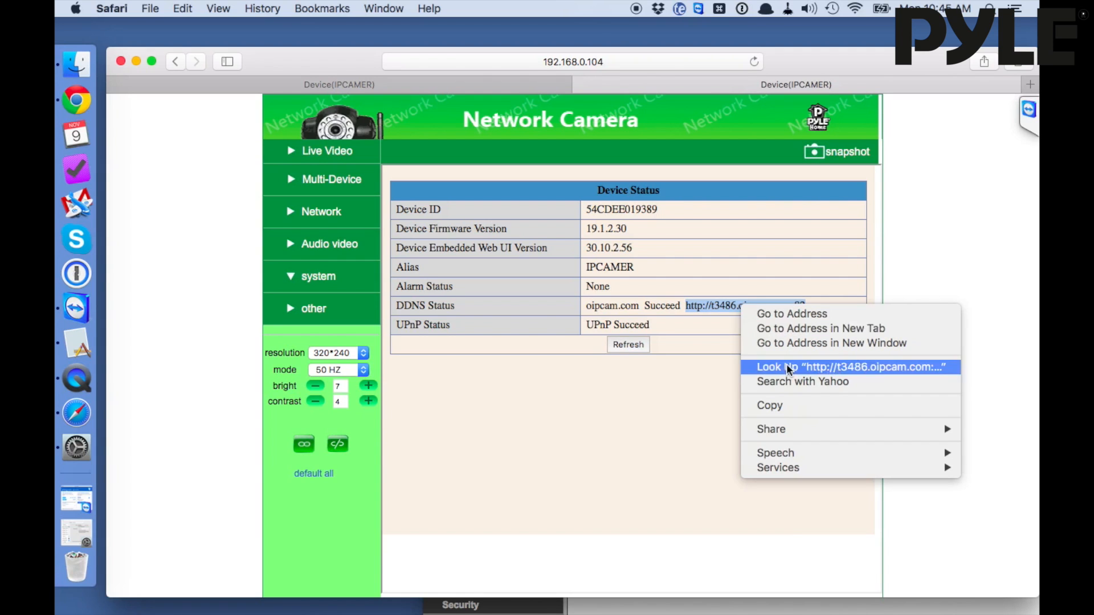
pyautogui.click(820, 328)
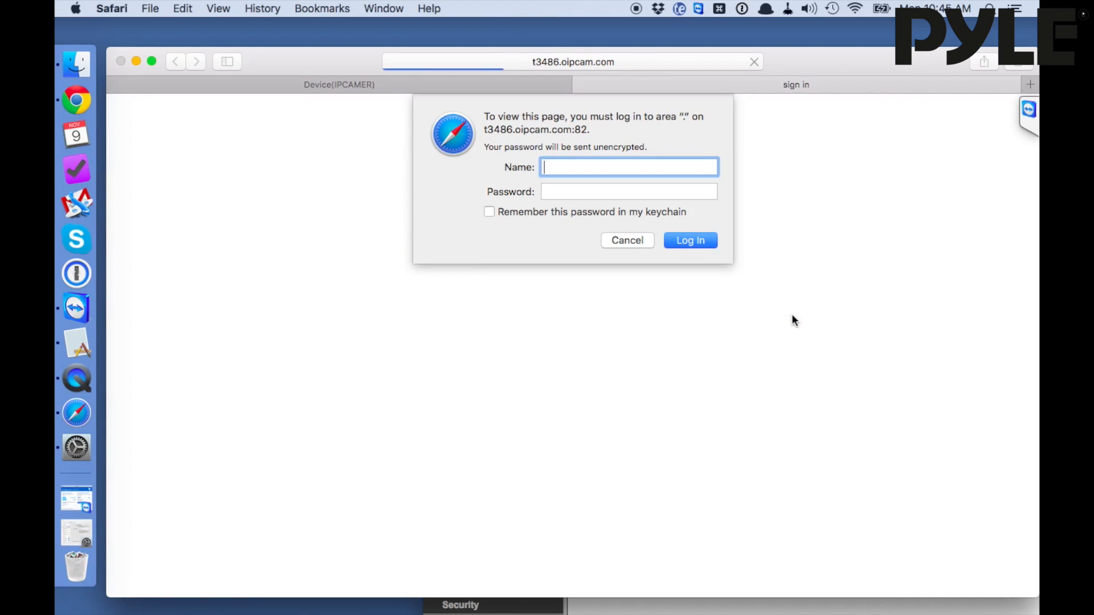
pyautogui.write('admin')
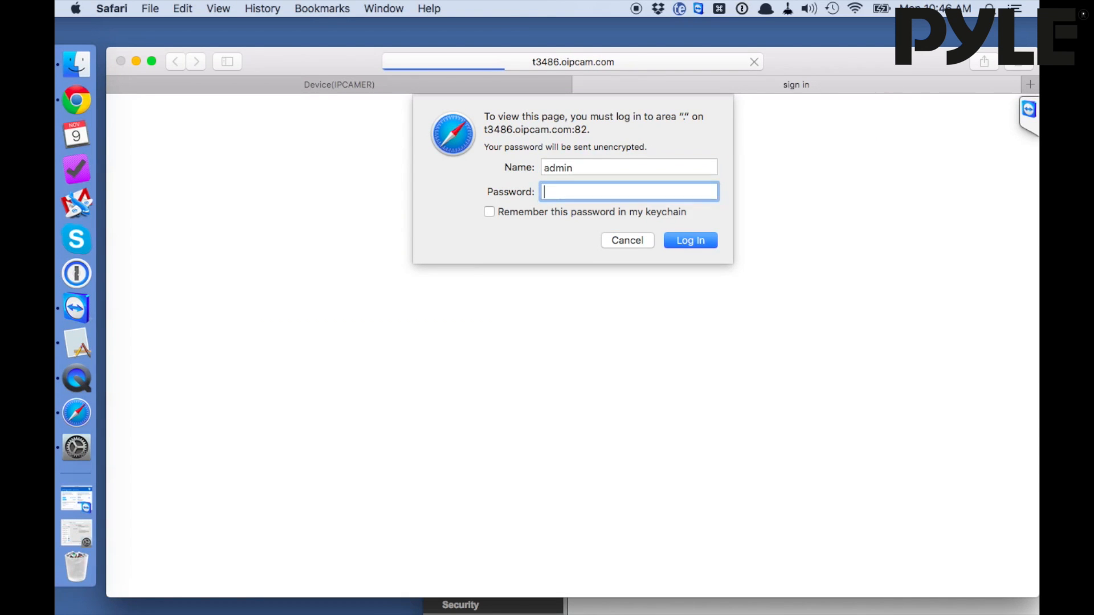
pyautogui.click(689, 240)
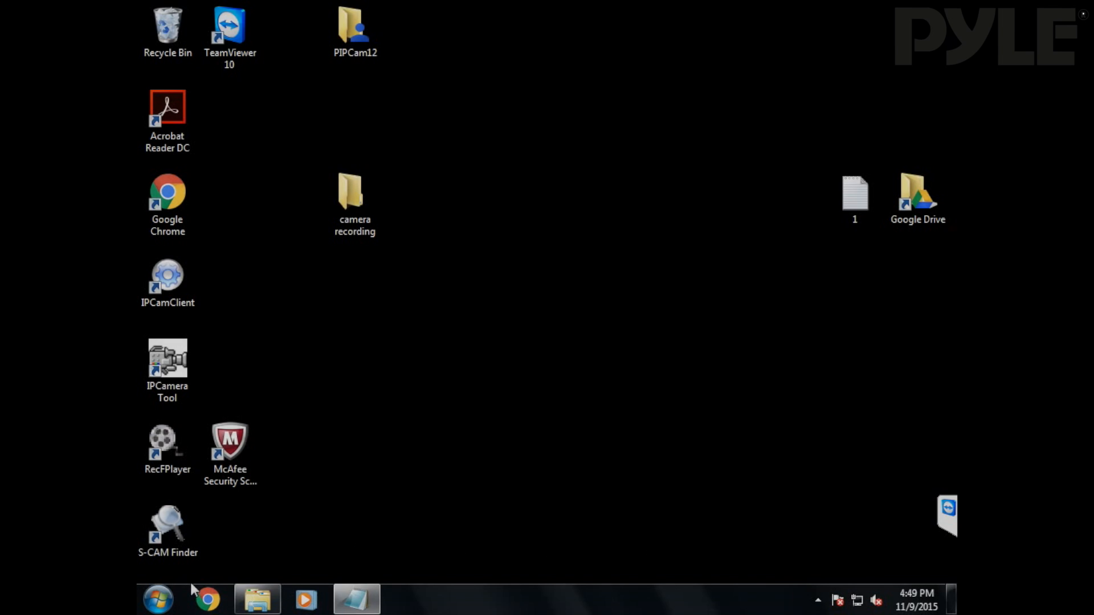
pyautogui.click(158, 599)
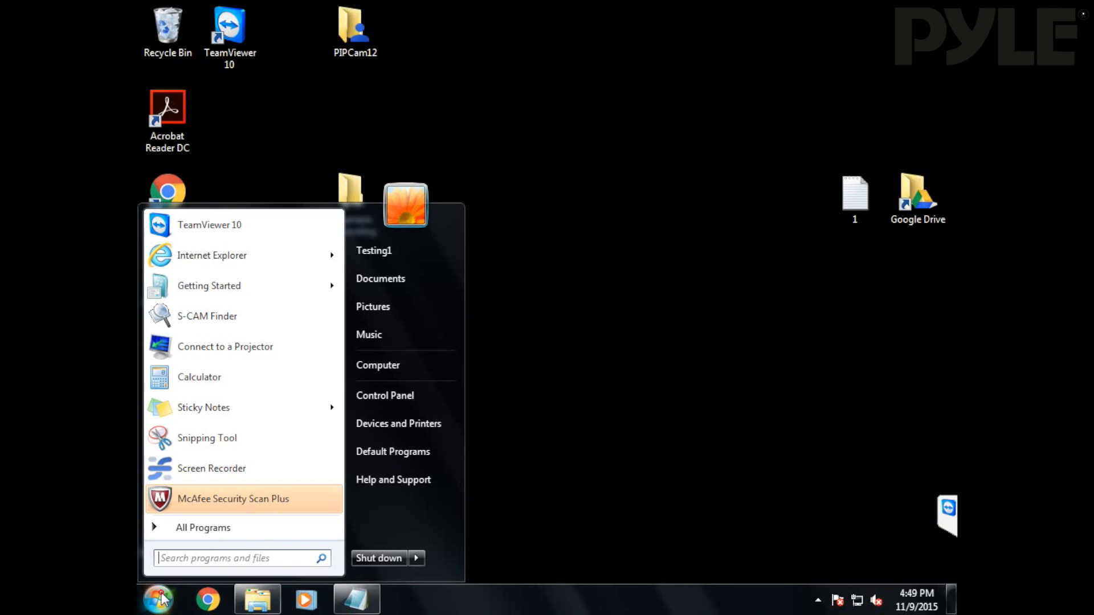
pyautogui.moveTo(203, 408)
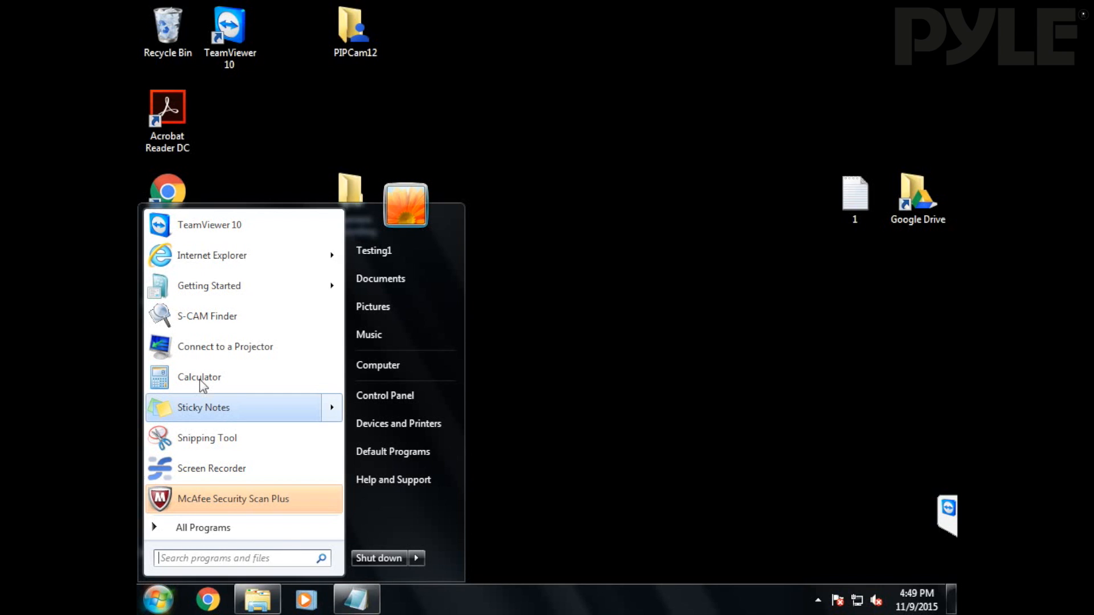
pyautogui.moveTo(216, 317)
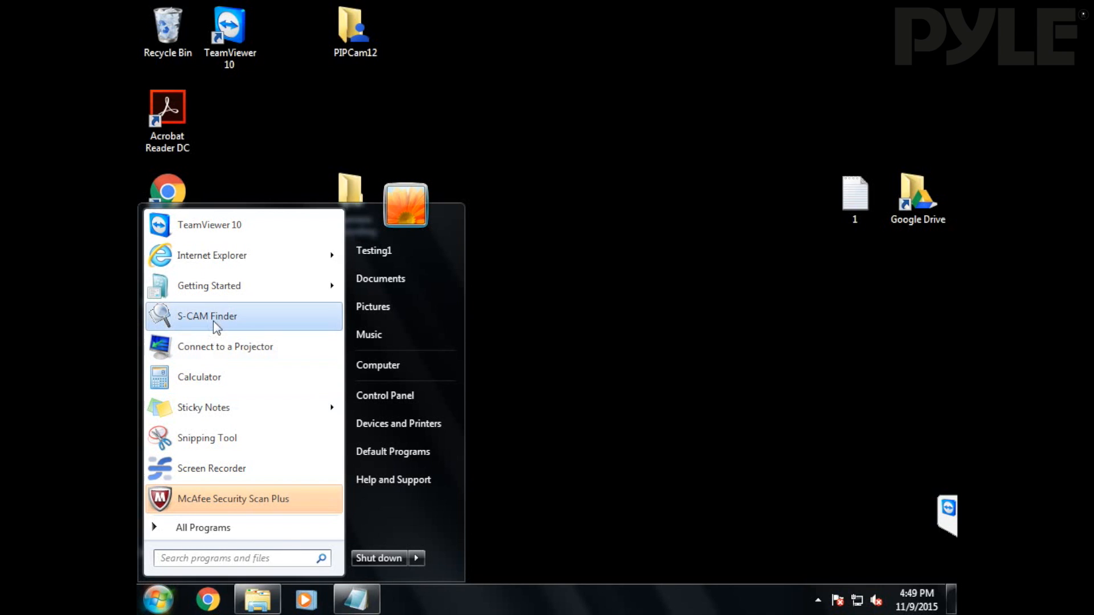
pyautogui.rightClick(211, 254)
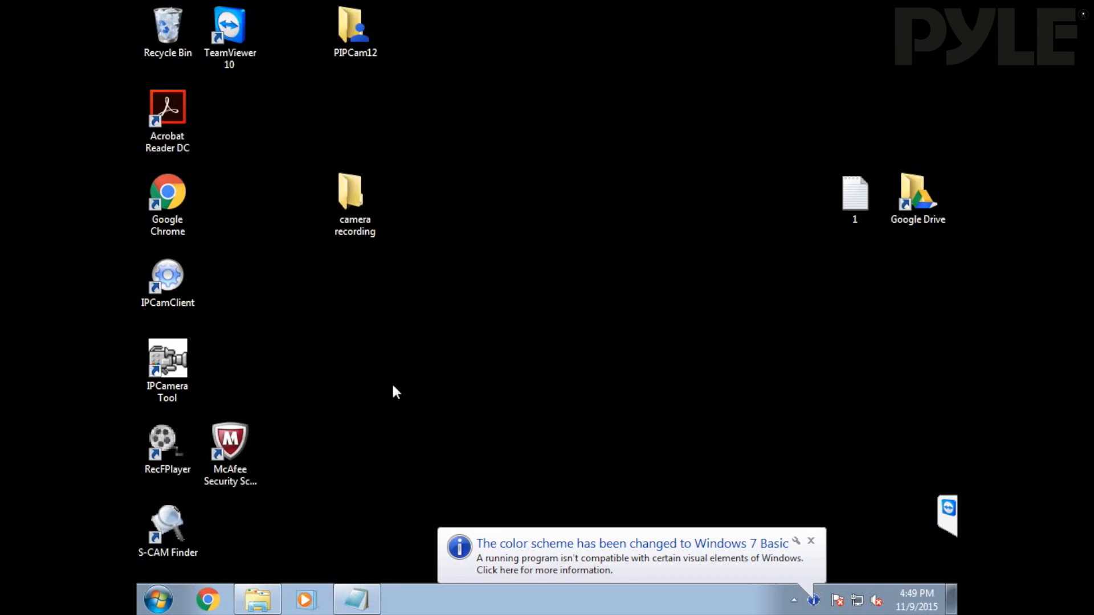
pyautogui.click(406, 598)
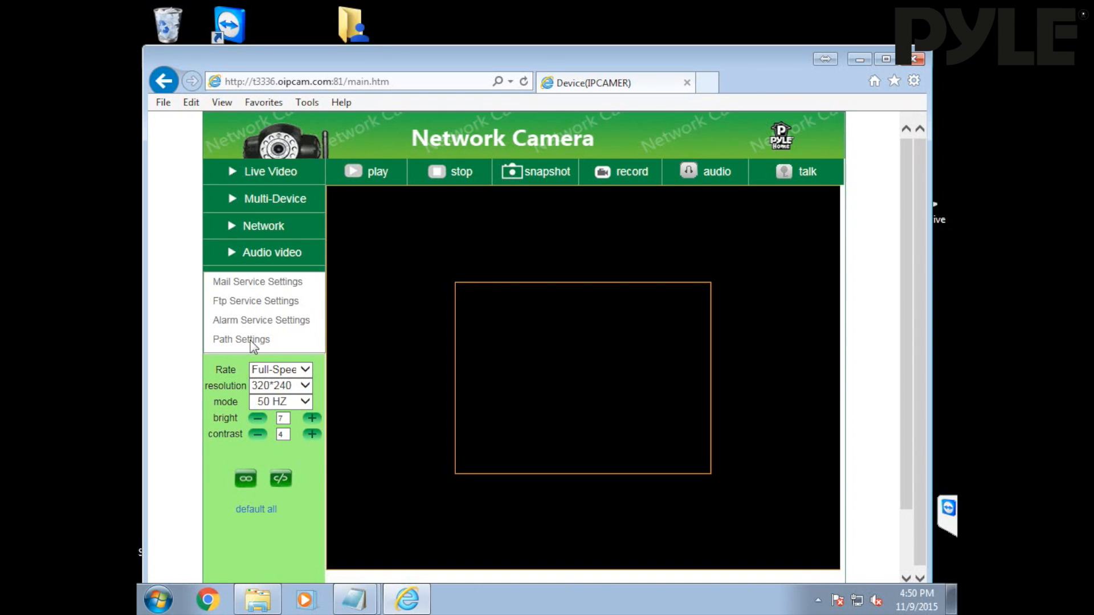
# Step: Set the camera's Record Path to the Google Drive folder and dismiss the success message
pyautogui.click(257, 281)
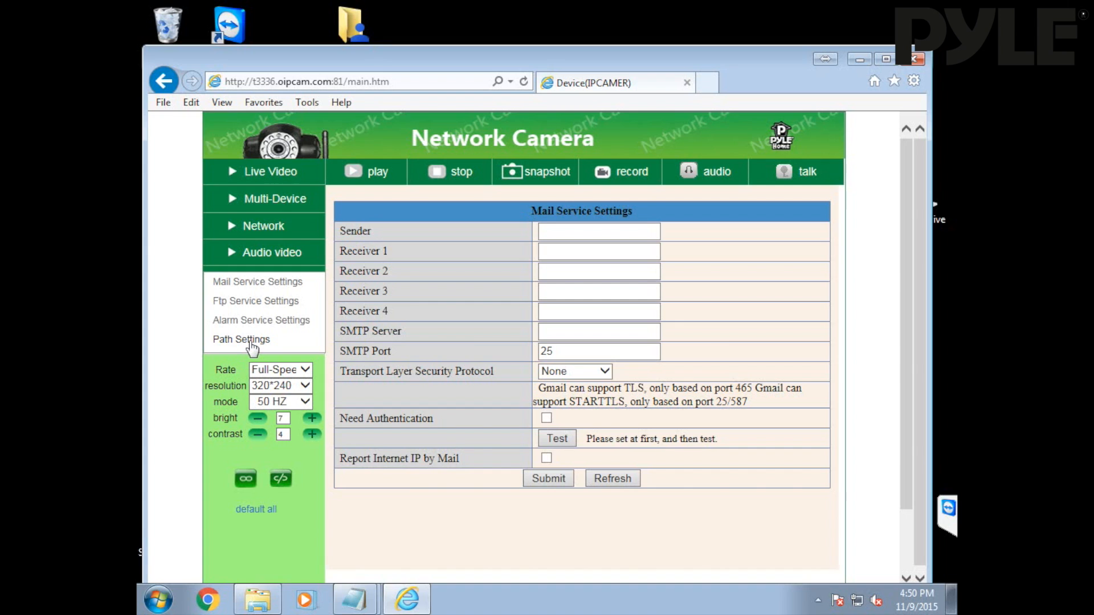
pyautogui.click(241, 339)
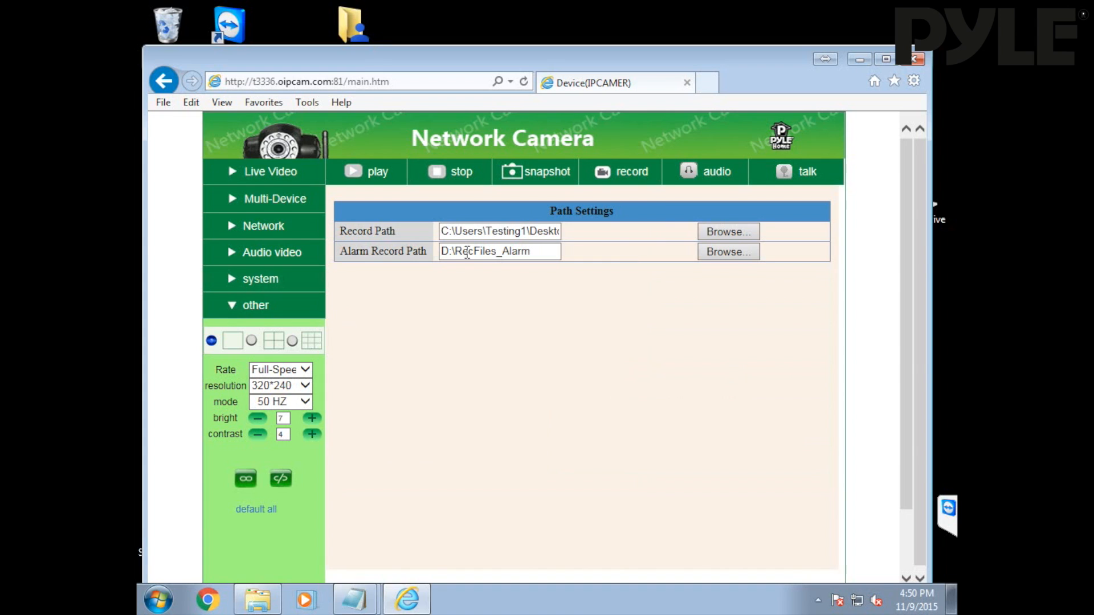
pyautogui.click(728, 251)
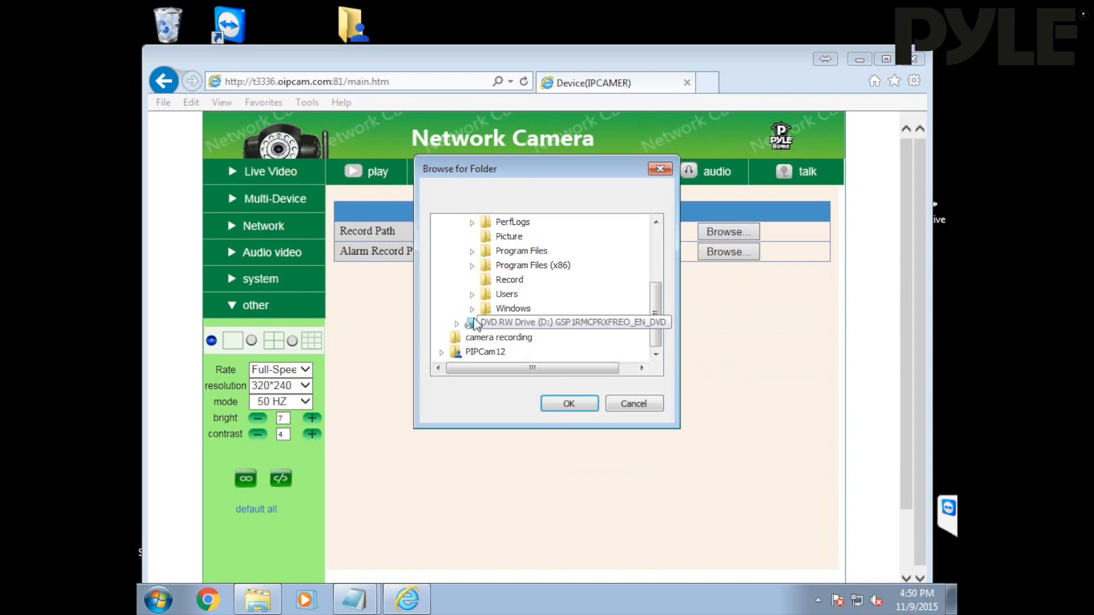
pyautogui.click(472, 294)
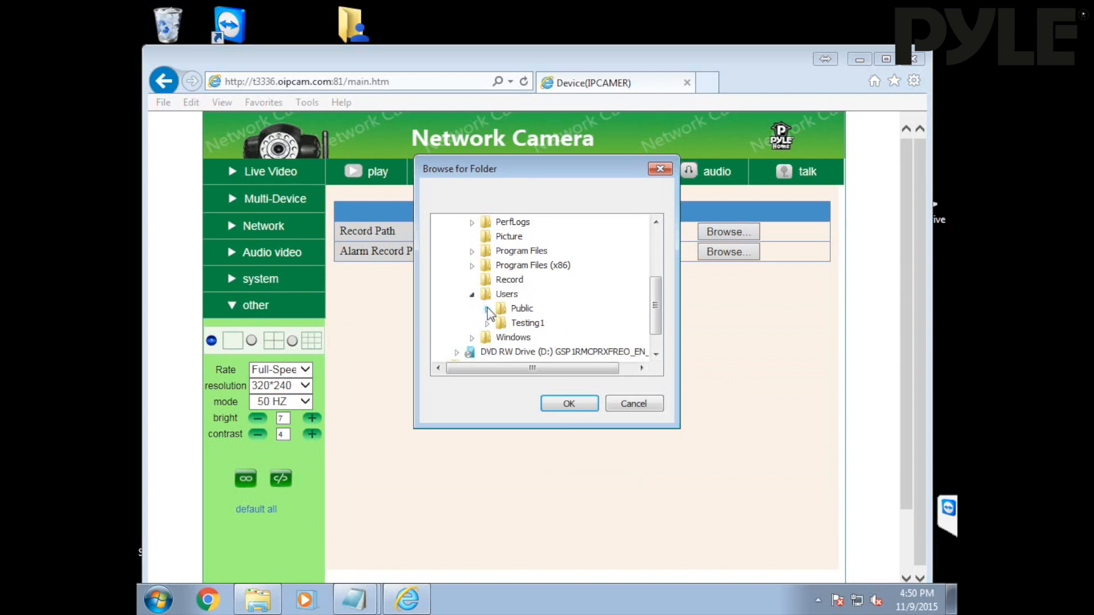
pyautogui.click(488, 308)
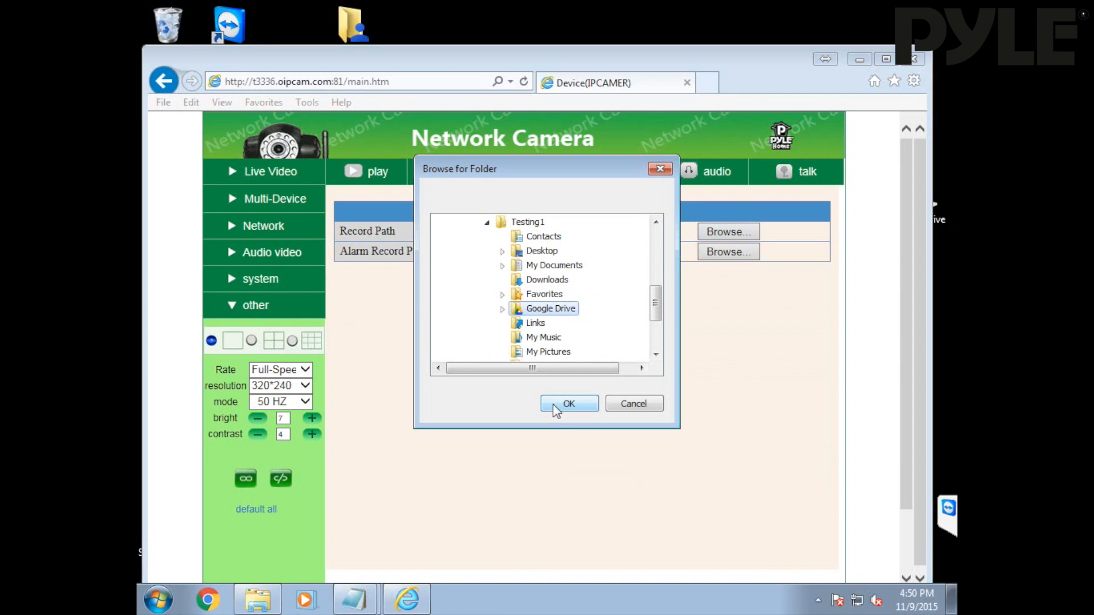
pyautogui.click(568, 404)
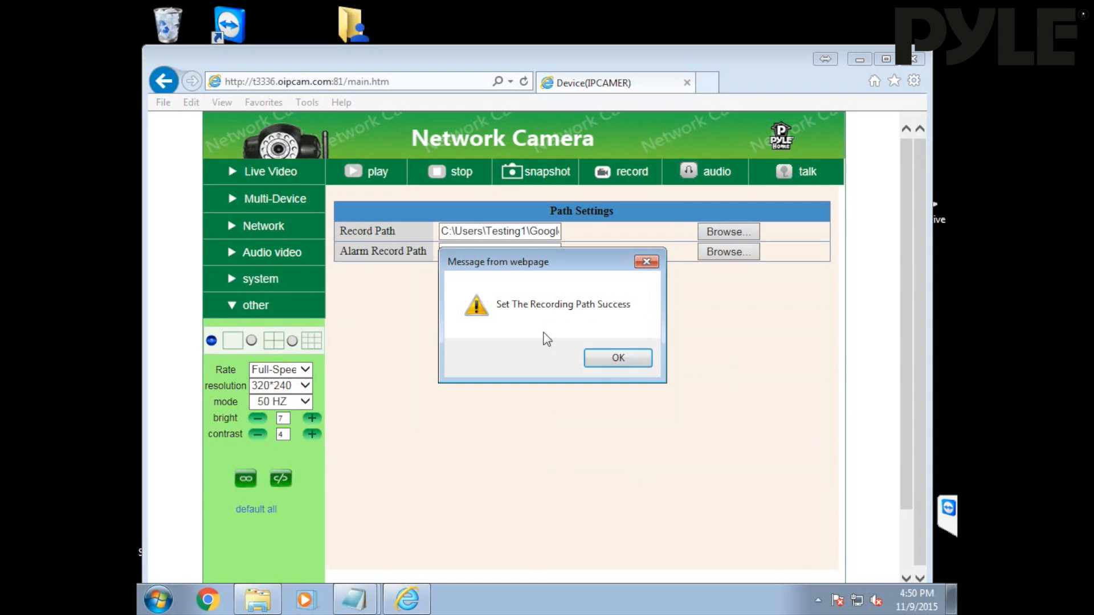
pyautogui.click(617, 357)
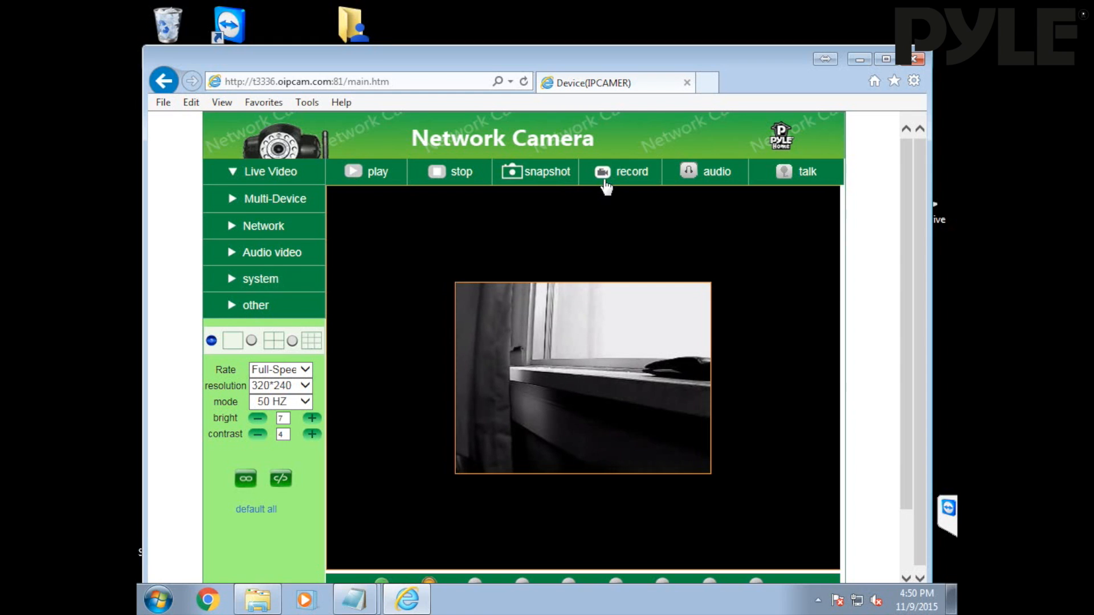
# Step: Record a few seconds of the live camera feed, then stop the recording
pyautogui.click(604, 171)
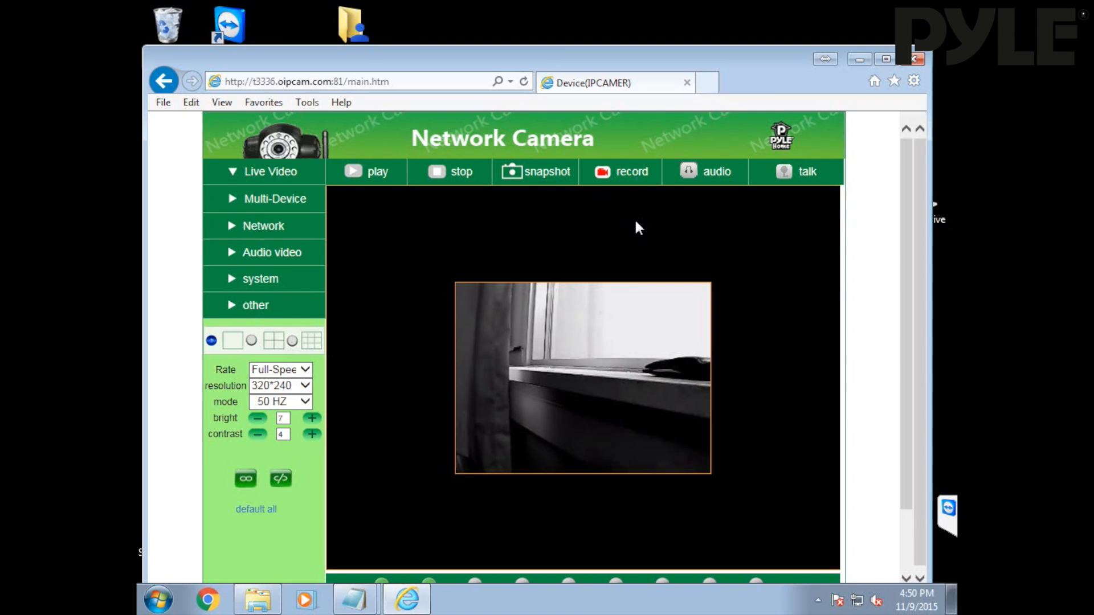
pyautogui.moveTo(622, 184)
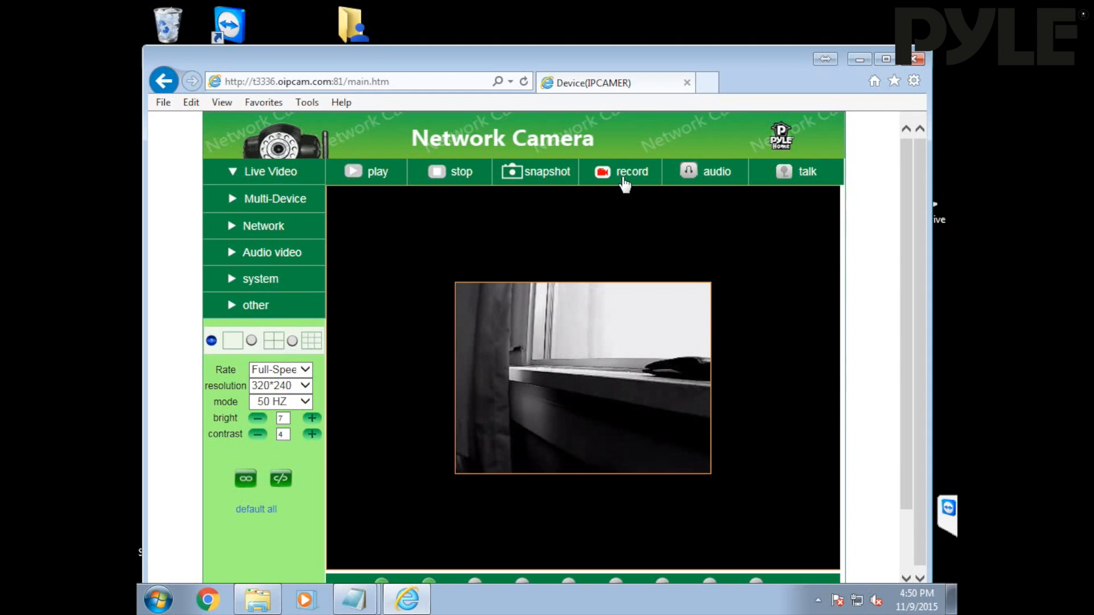
pyautogui.click(916, 58)
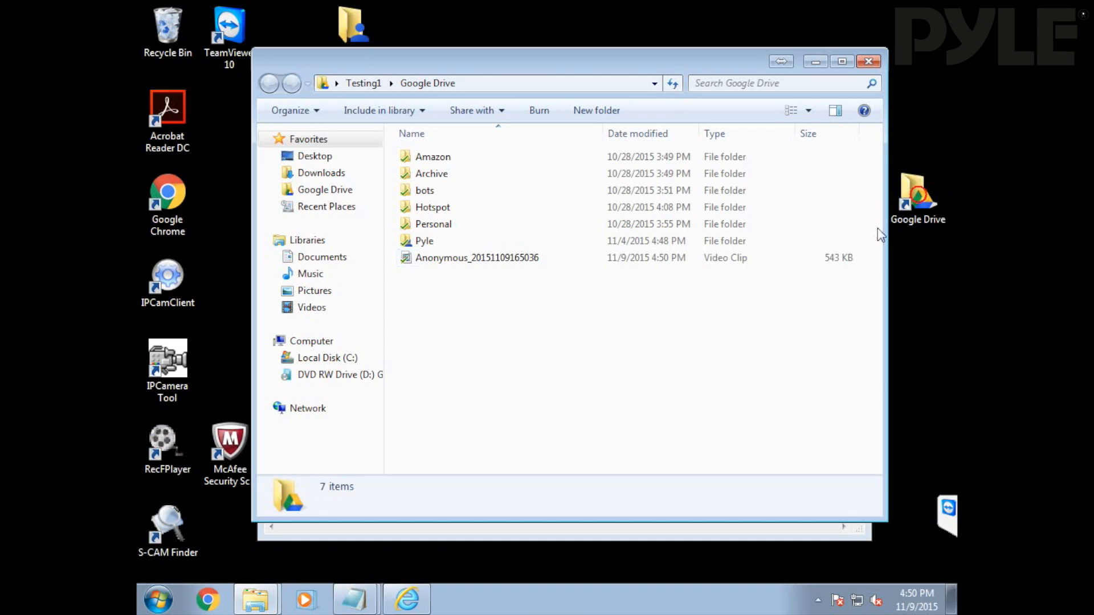
pyautogui.moveTo(477, 257)
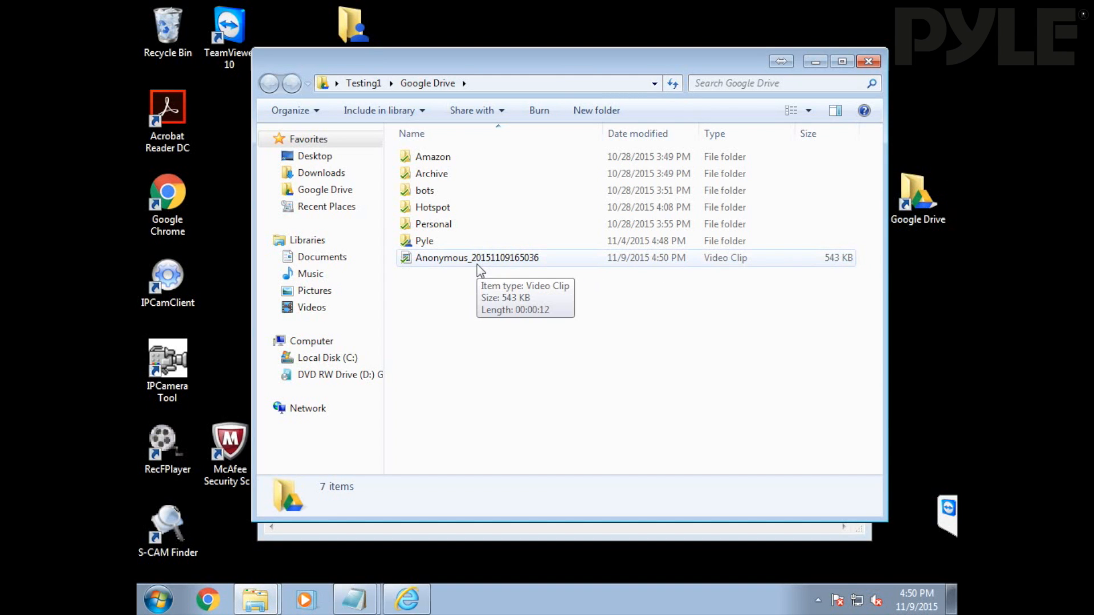
# Step: Play the 12-second Anonymous clip in Windows Media Player, then pause it
pyautogui.doubleClick(477, 257)
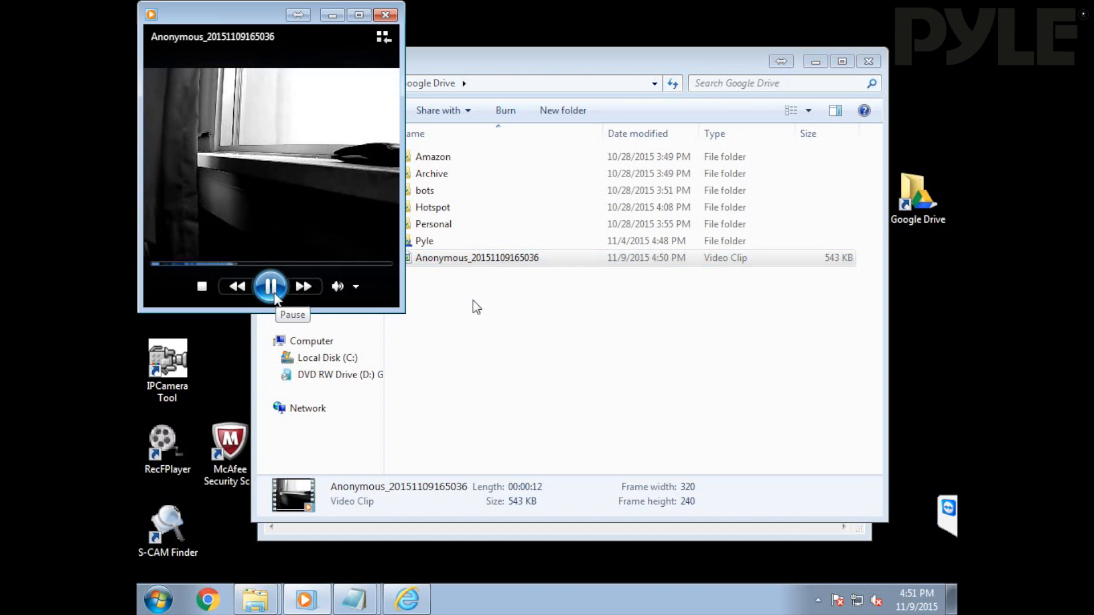
pyautogui.click(385, 13)
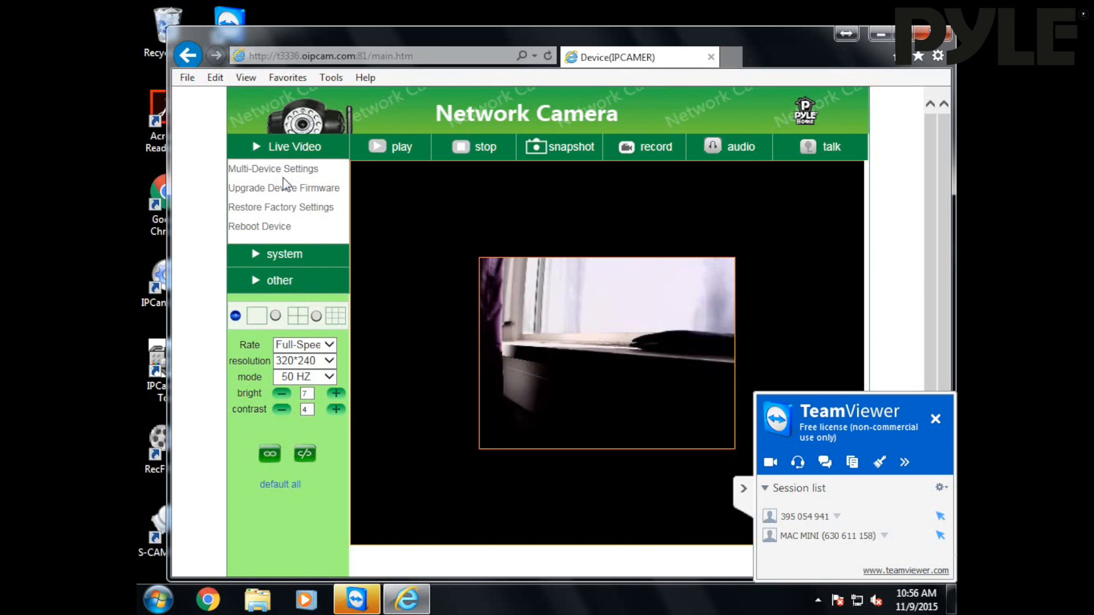
# Step: Add t3486.oipcam.com on port 82 as The 2nd Device in Multi-Device Settings
pyautogui.click(273, 168)
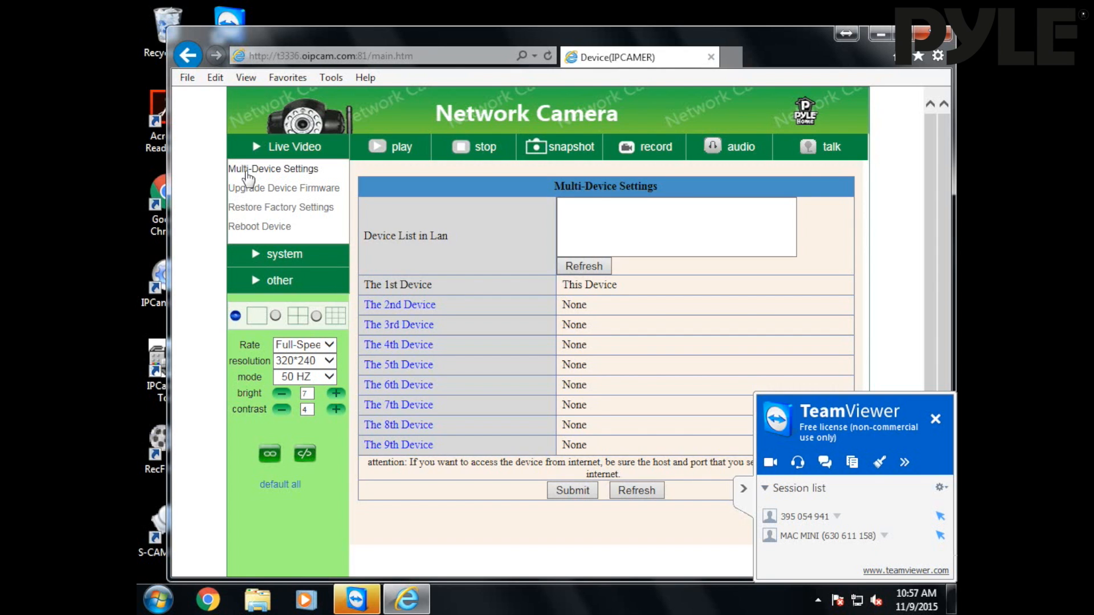
pyautogui.click(272, 168)
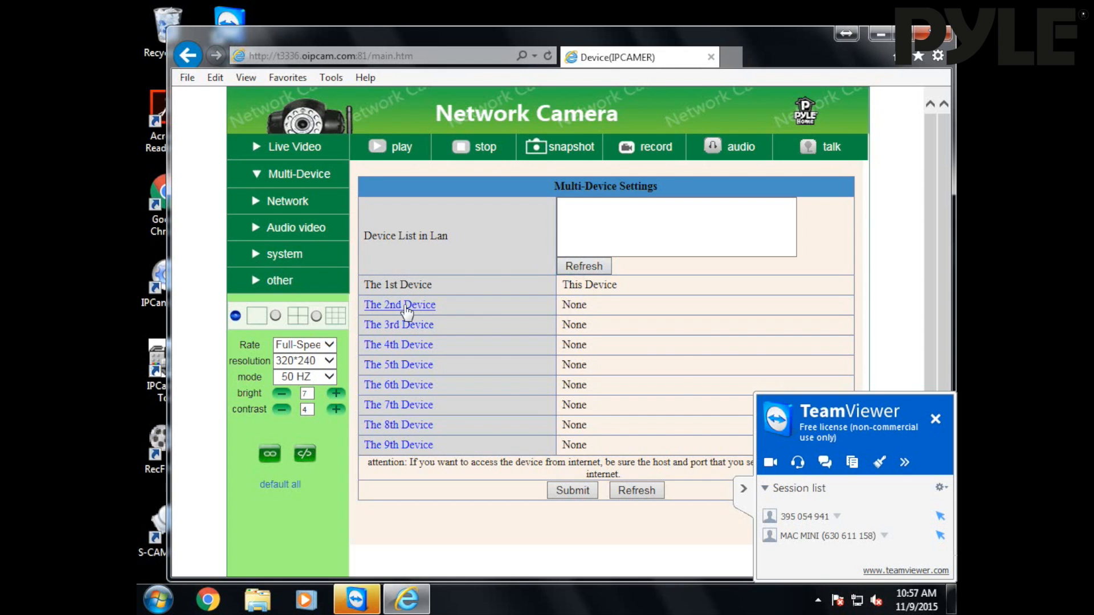
pyautogui.click(399, 305)
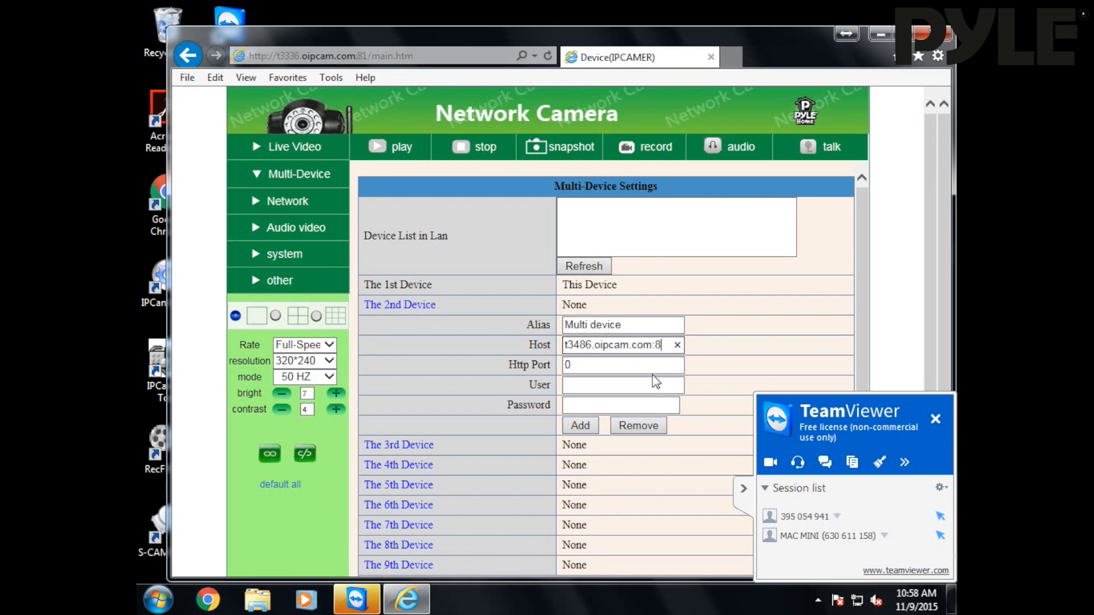
pyautogui.write('82')
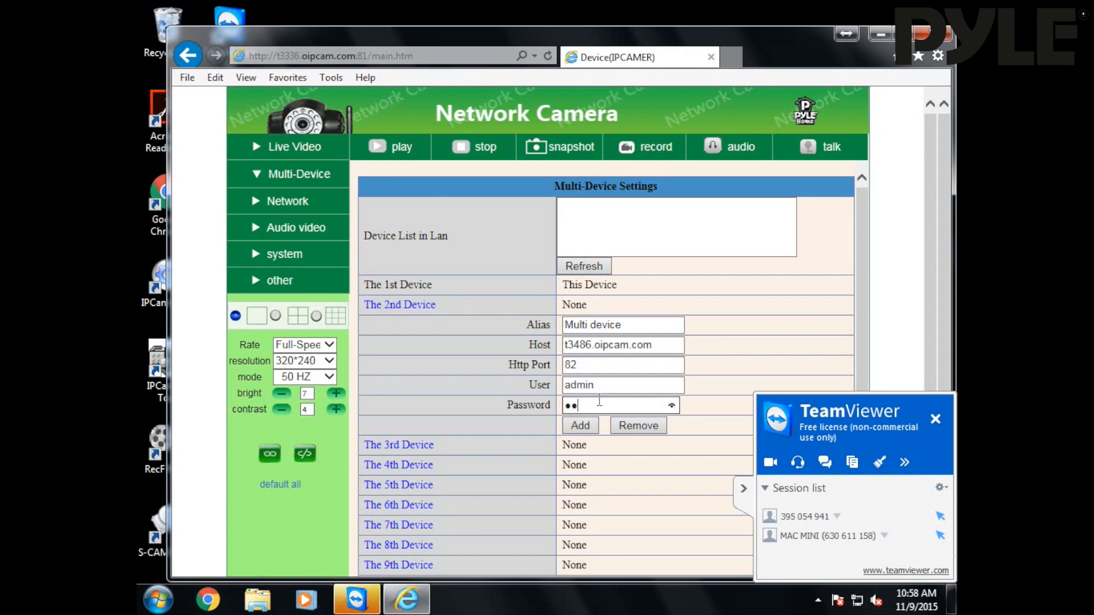
pyautogui.click(579, 425)
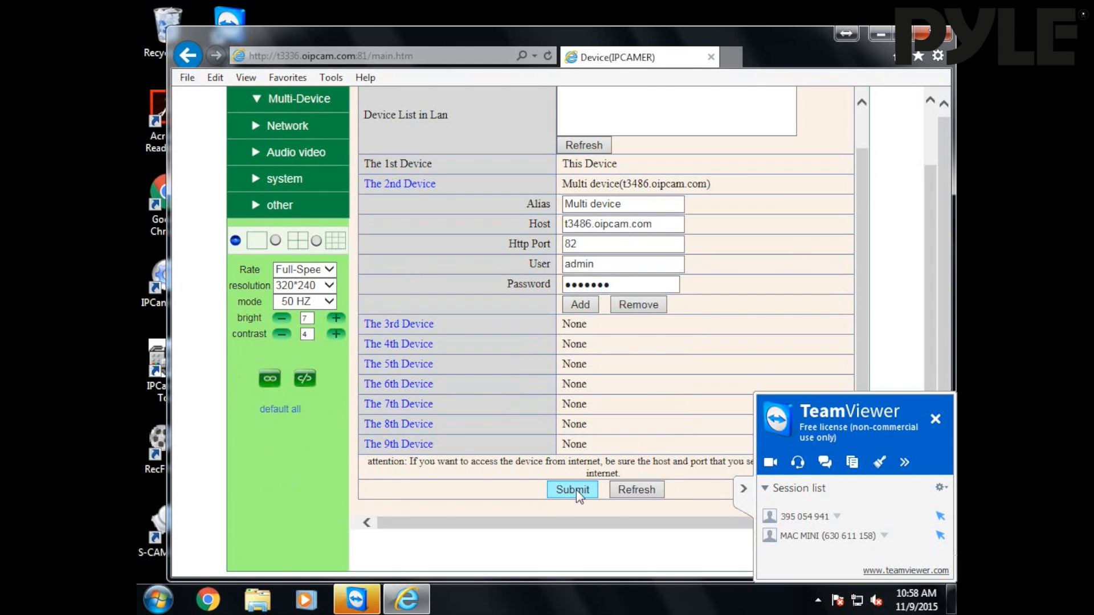
# Step: Submit the device list and show live video in the four-way split layout
pyautogui.click(572, 489)
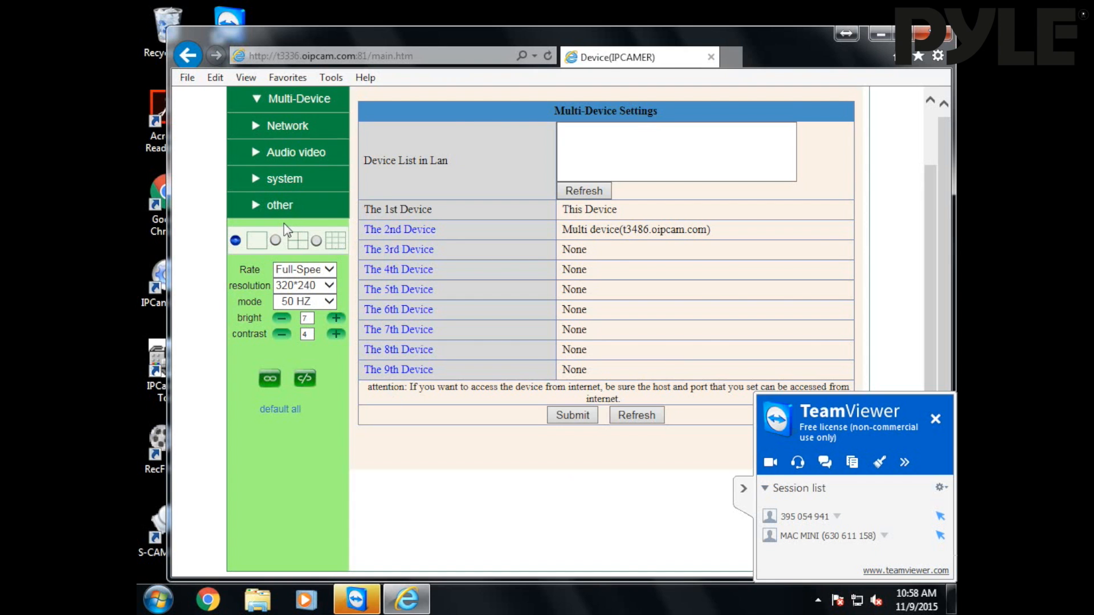
pyautogui.click(295, 146)
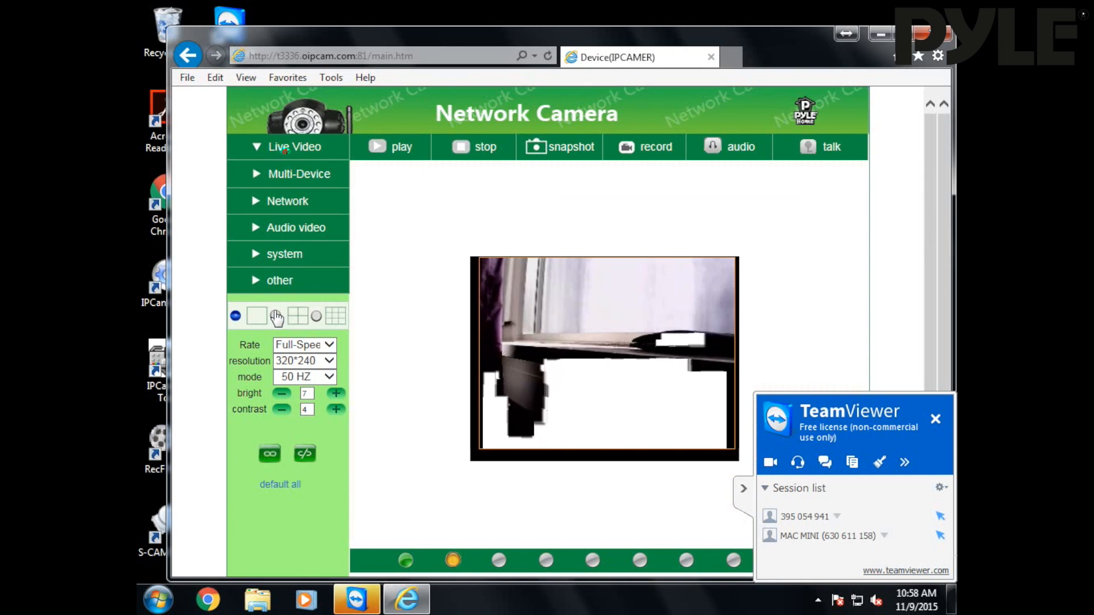
pyautogui.click(296, 315)
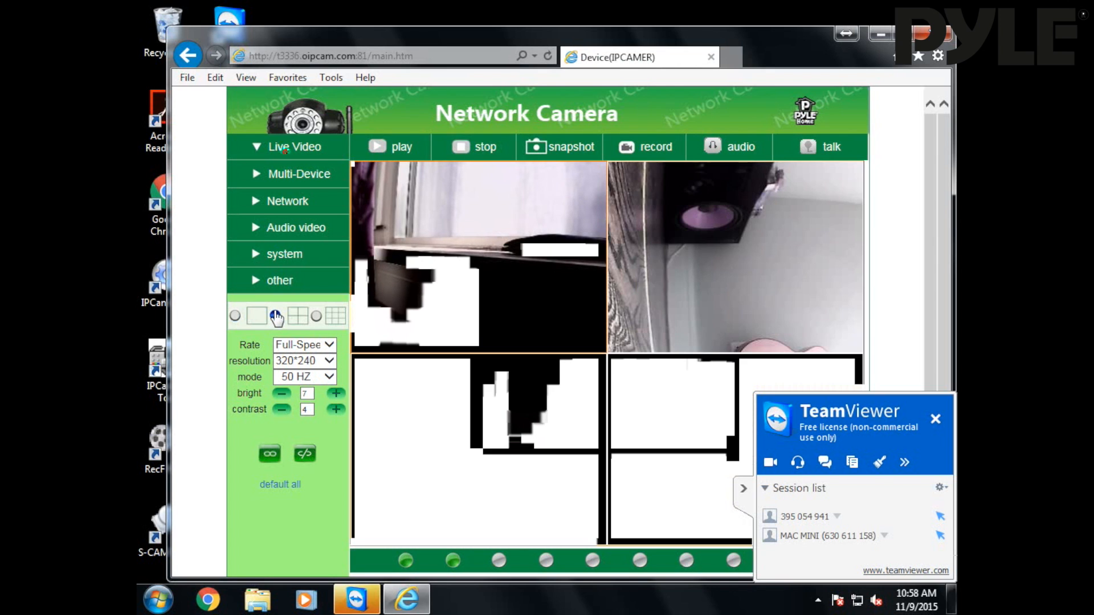